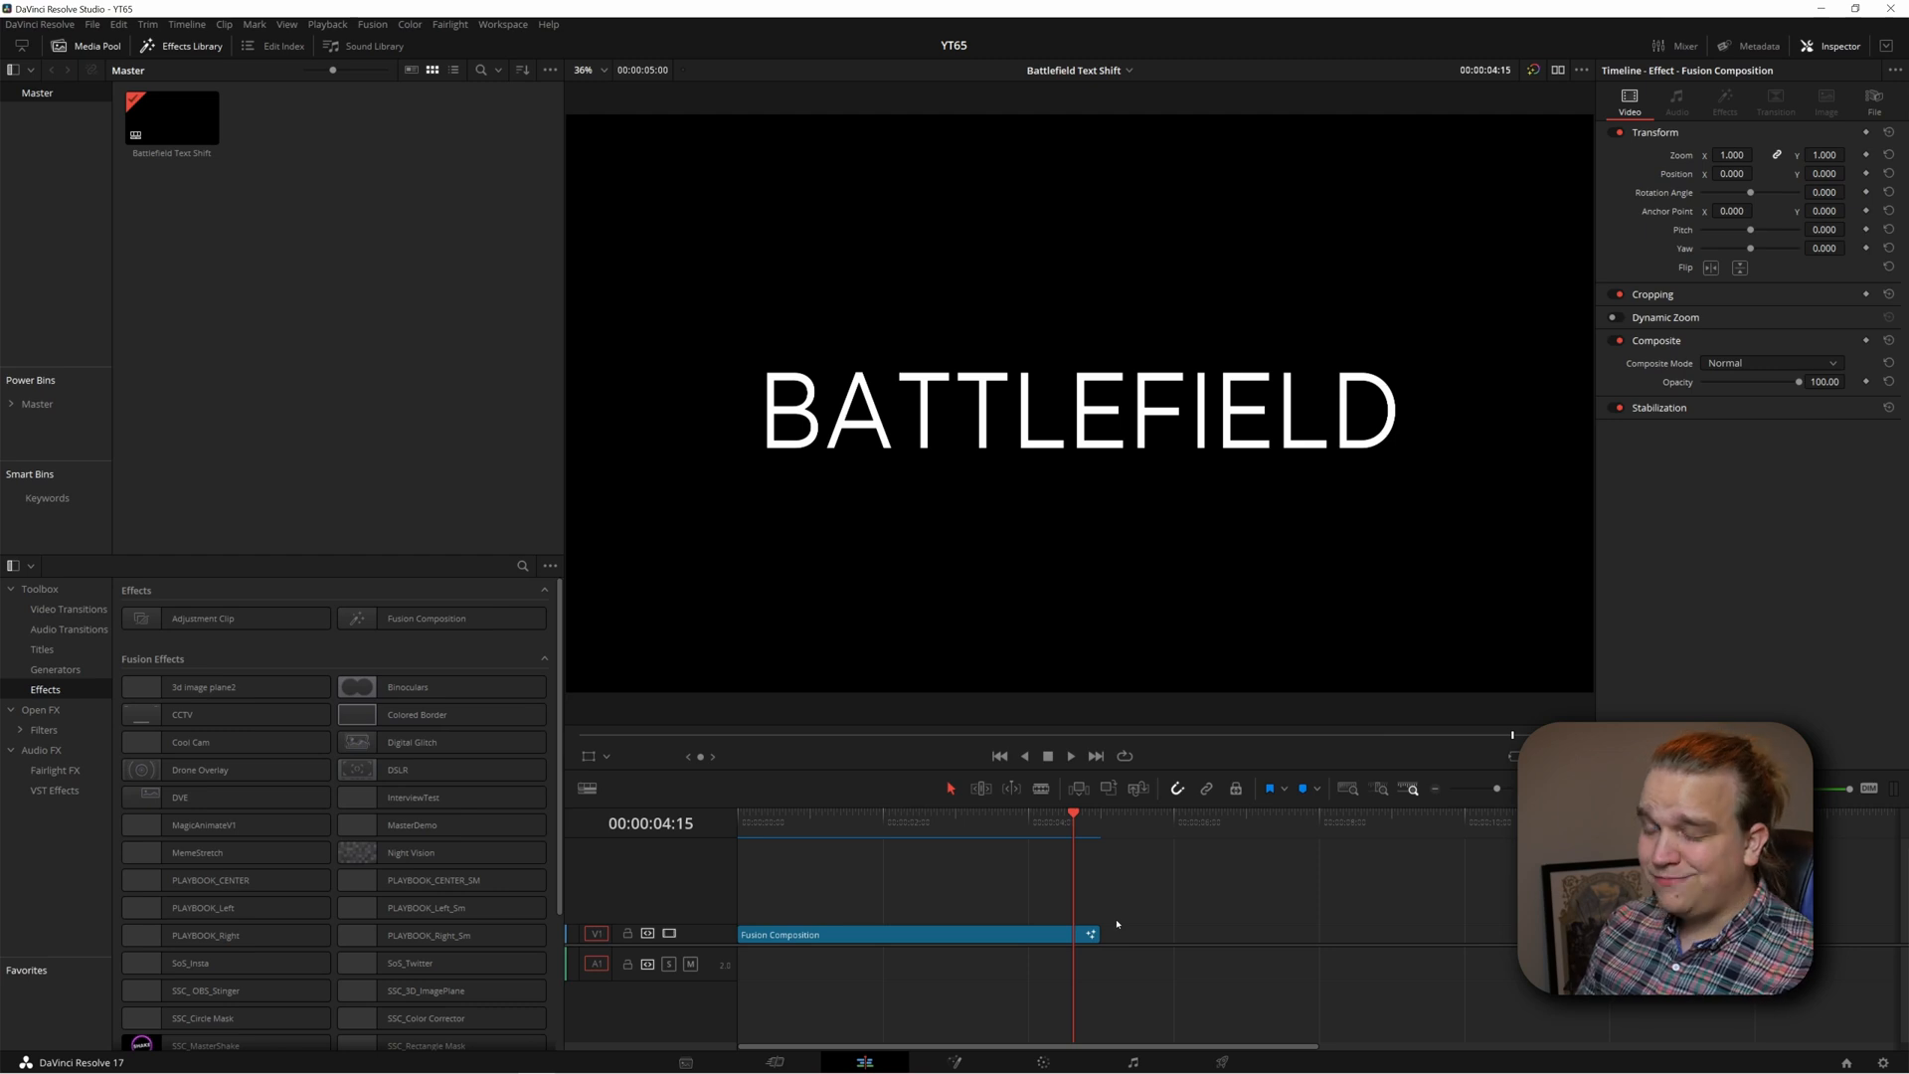
- Swap the Inspector for the Metadata panel in the top-right toolbar
{"action": "left_click", "coordinate": [1758, 47]}
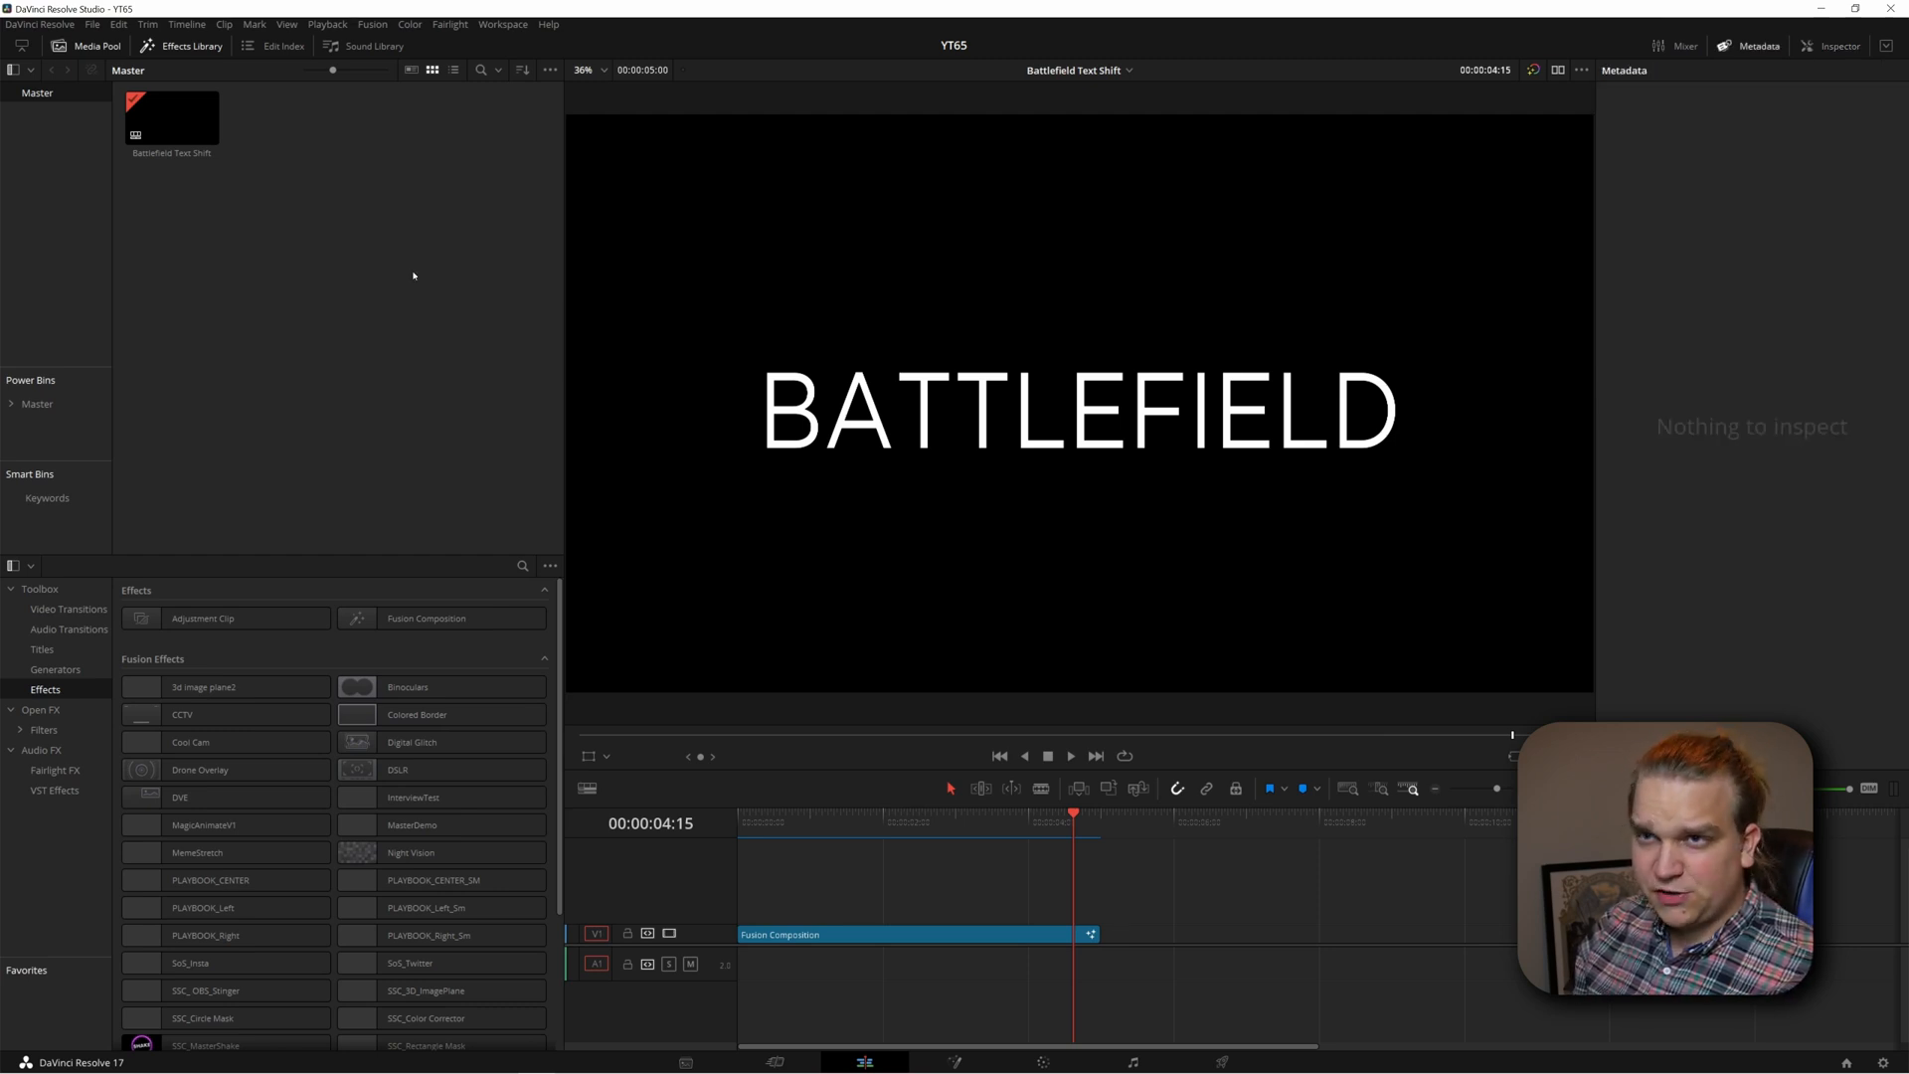
- Create a new 1920x1080 timeline named 'Text shift' from the Media Pool
{"action": "right_click", "coordinate": [414, 277]}
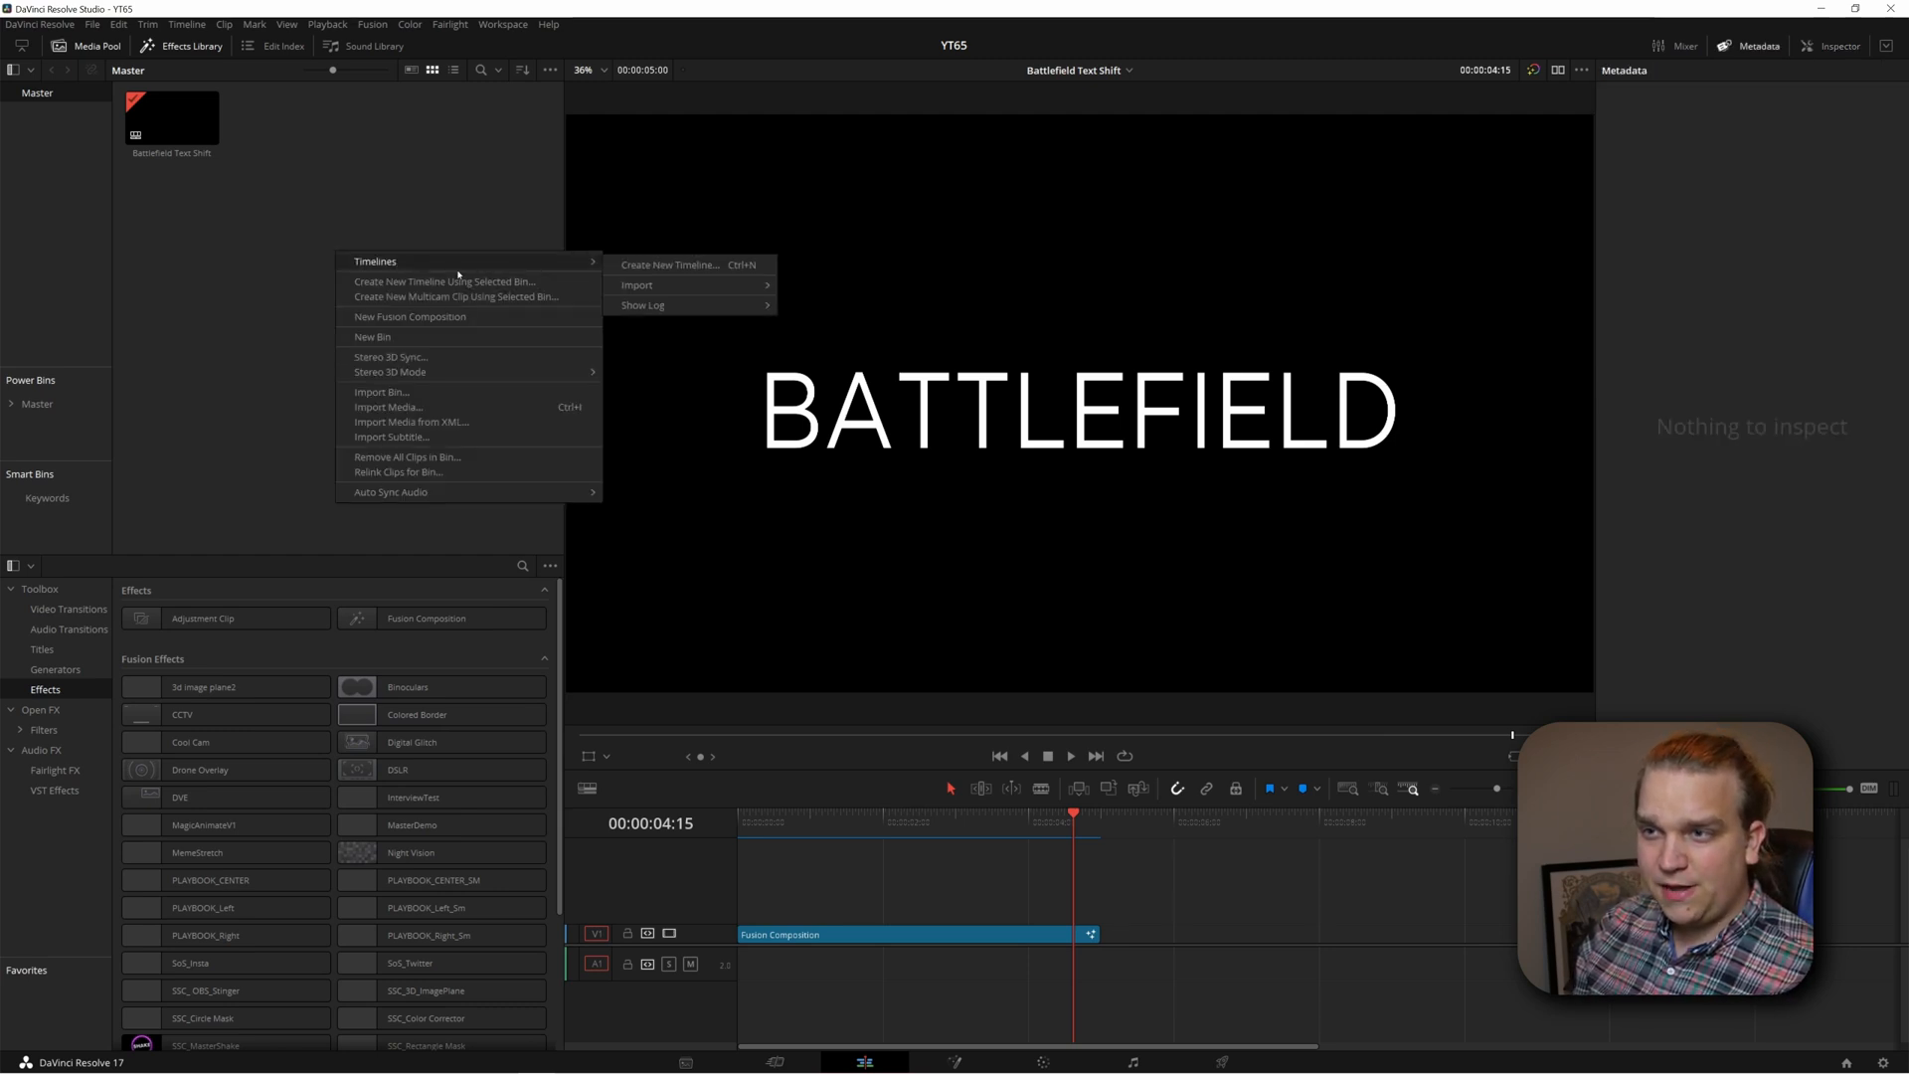
{"action": "left_click", "coordinate": [668, 265]}
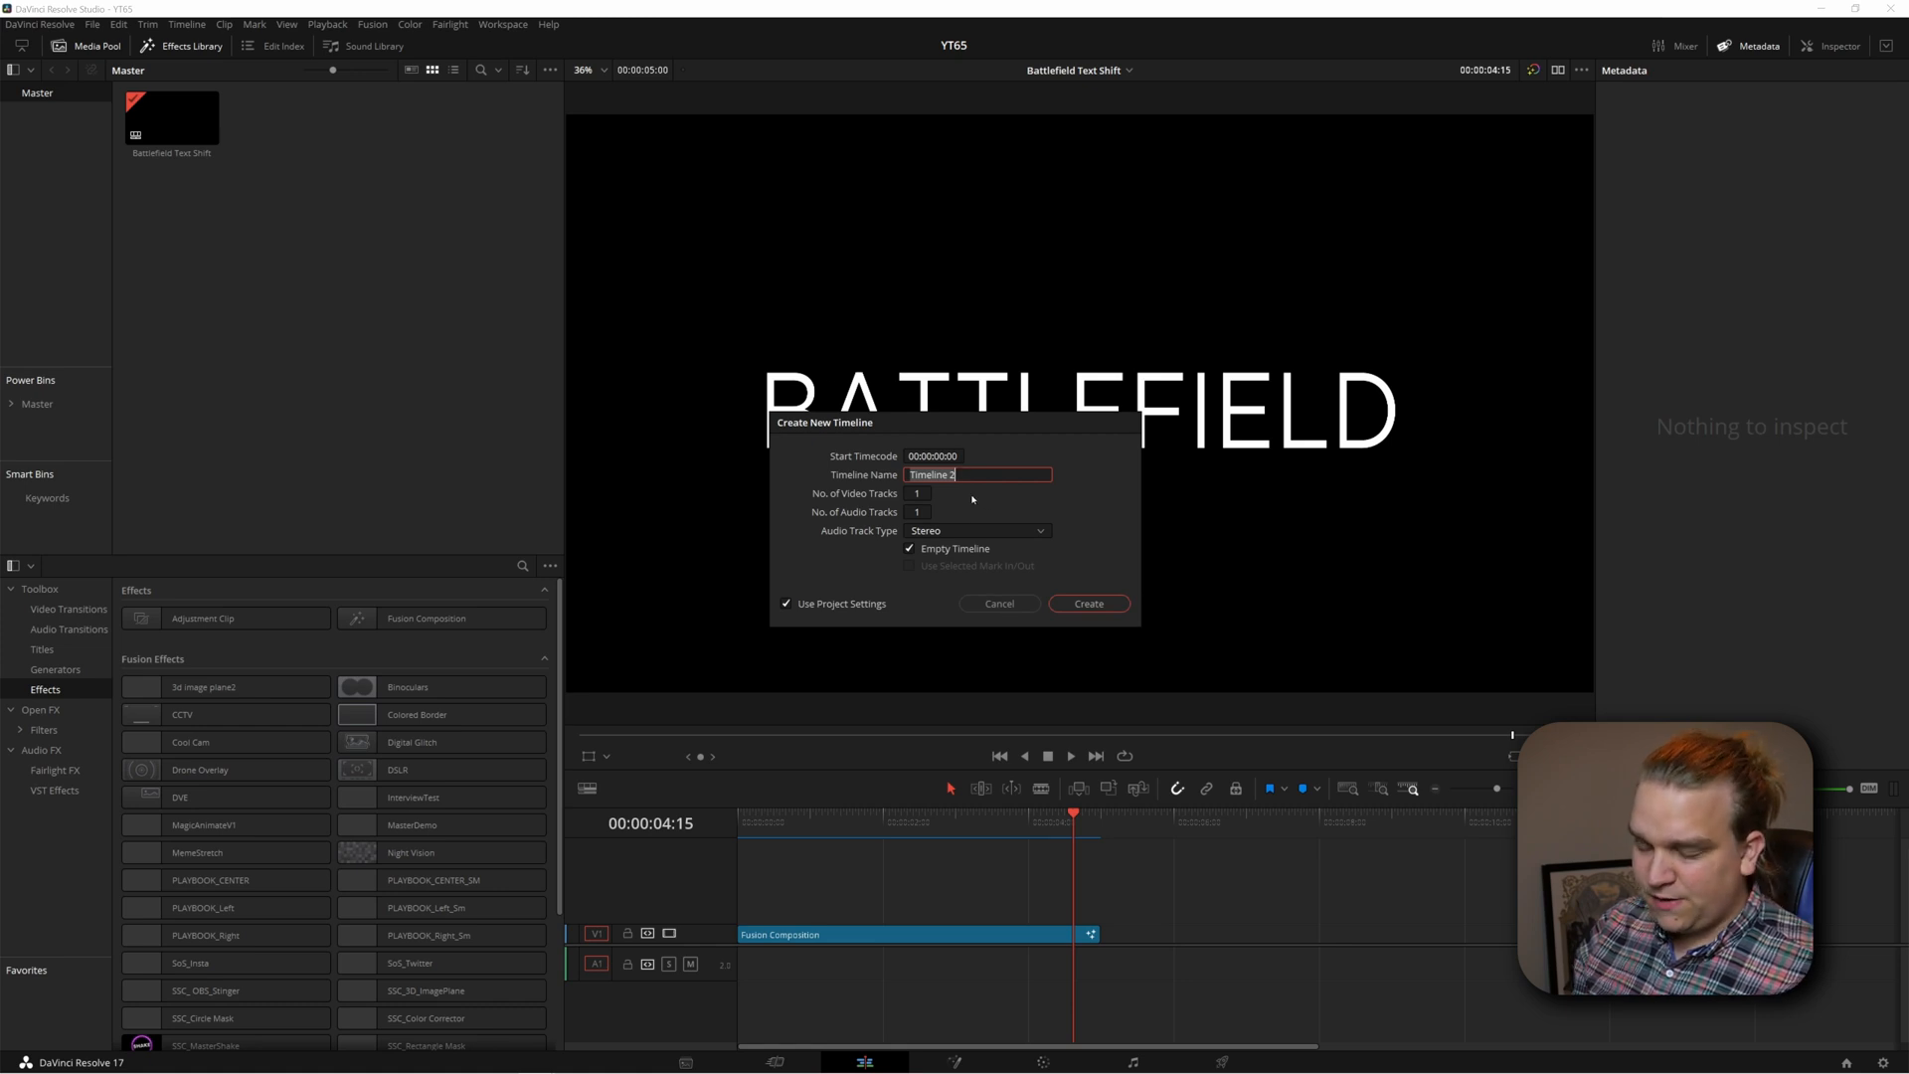
{"action": "type", "text": "Text shift"}
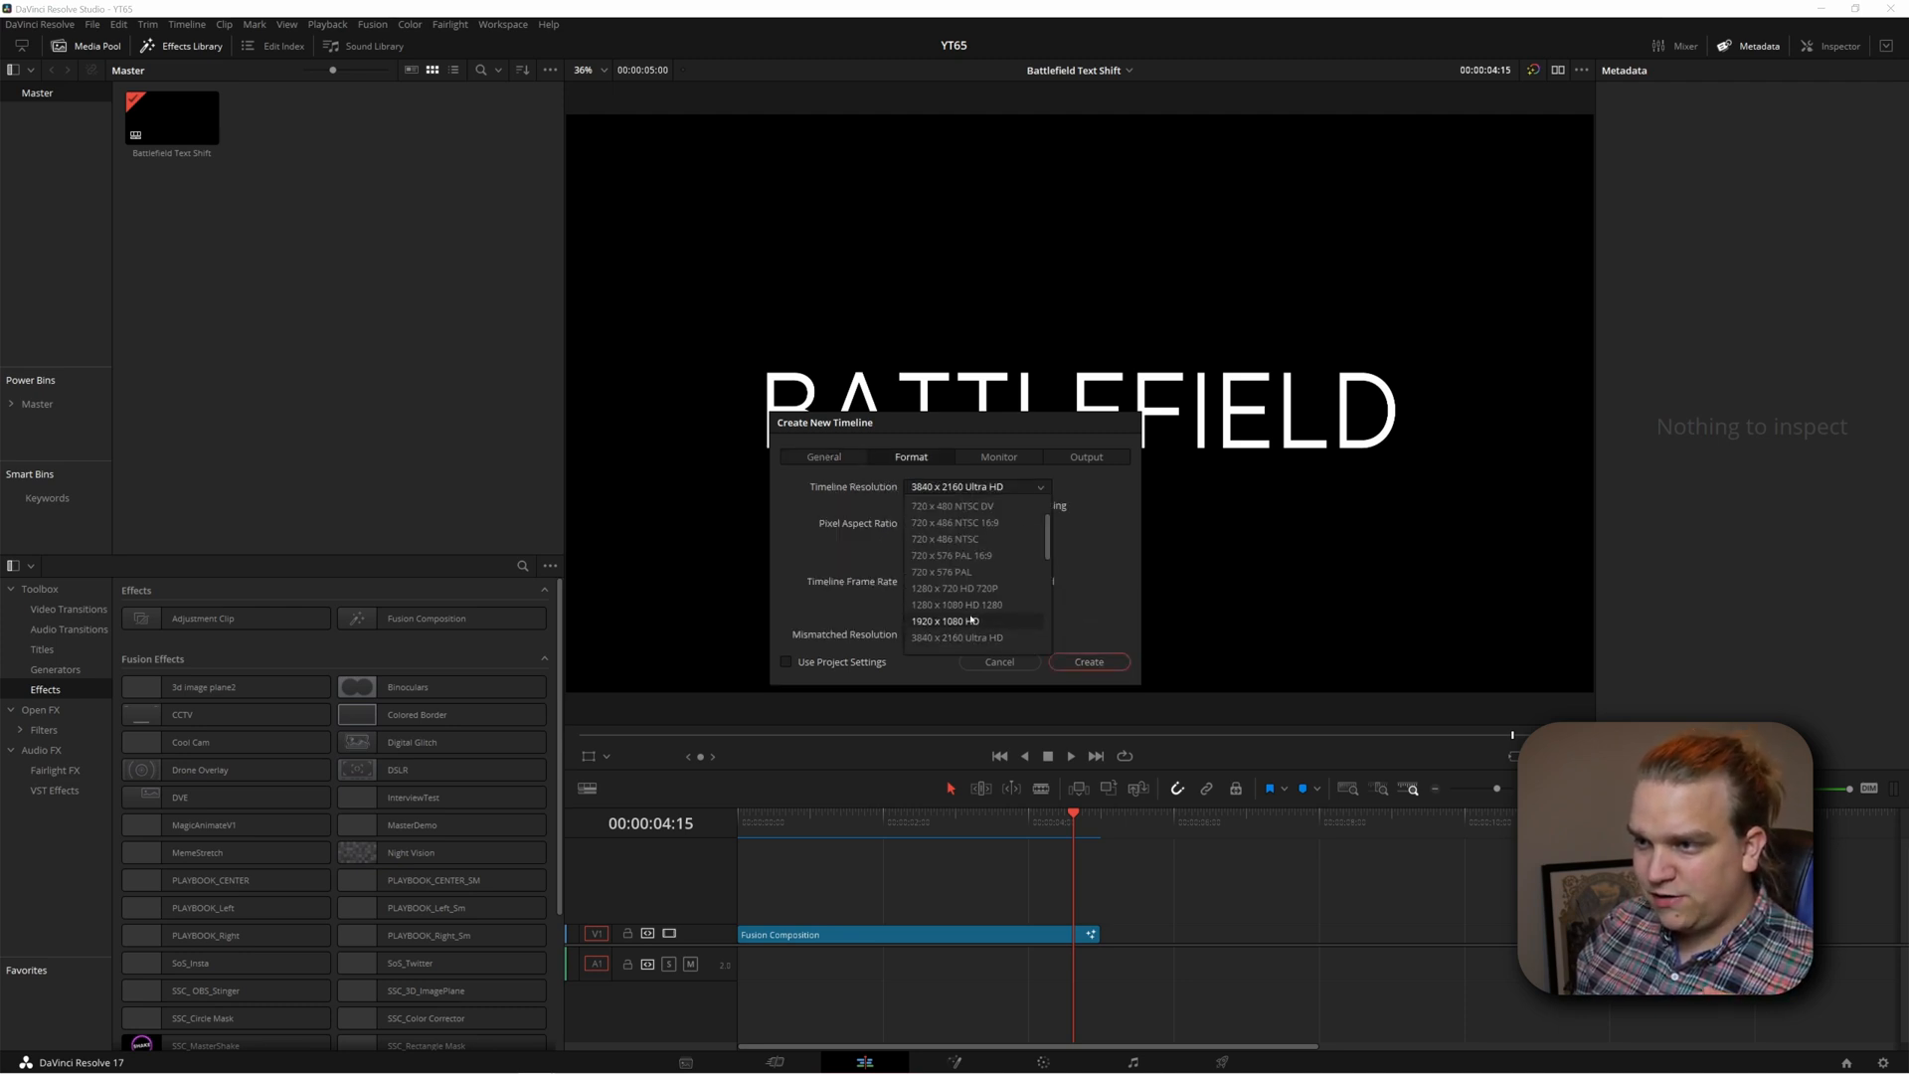
{"action": "left_click", "coordinate": [954, 620]}
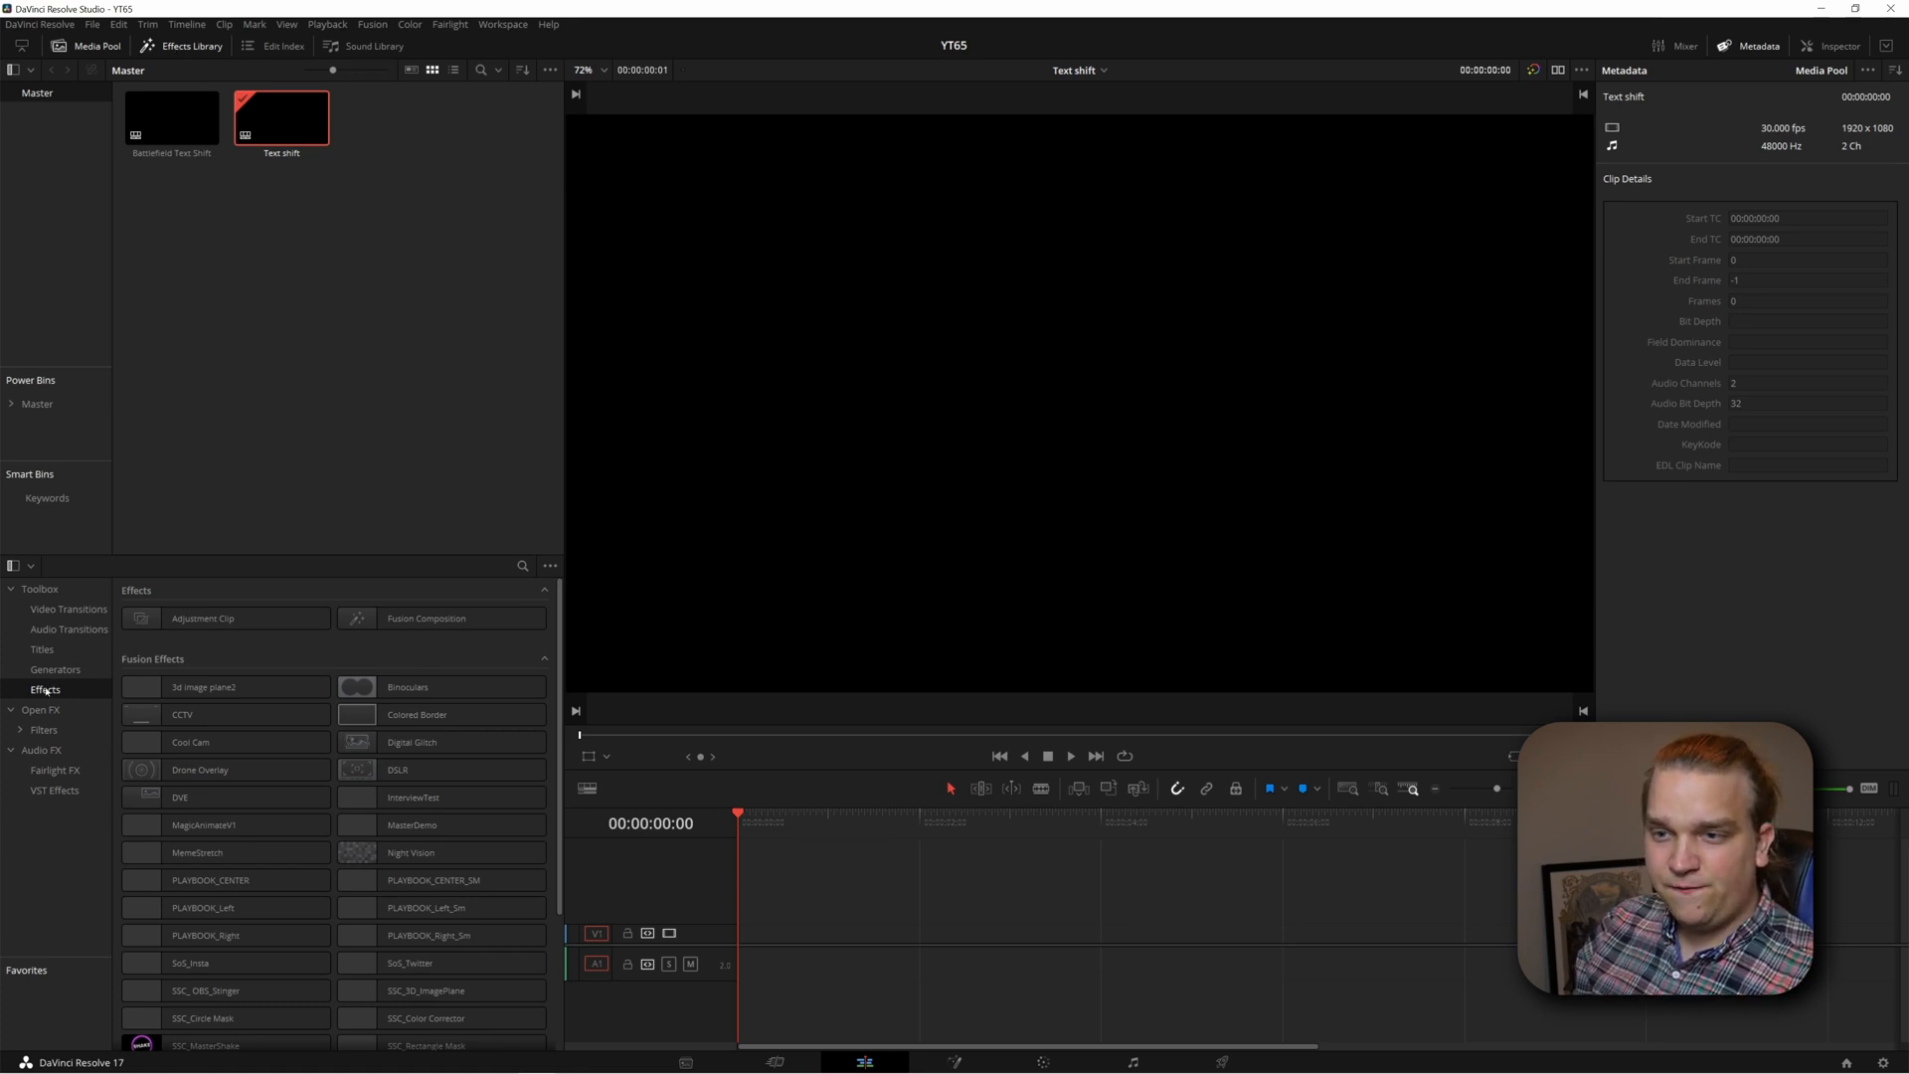
- Drag a Fusion Composition effect onto track V1 of the Text shift timeline
{"action": "left_click", "coordinate": [427, 617]}
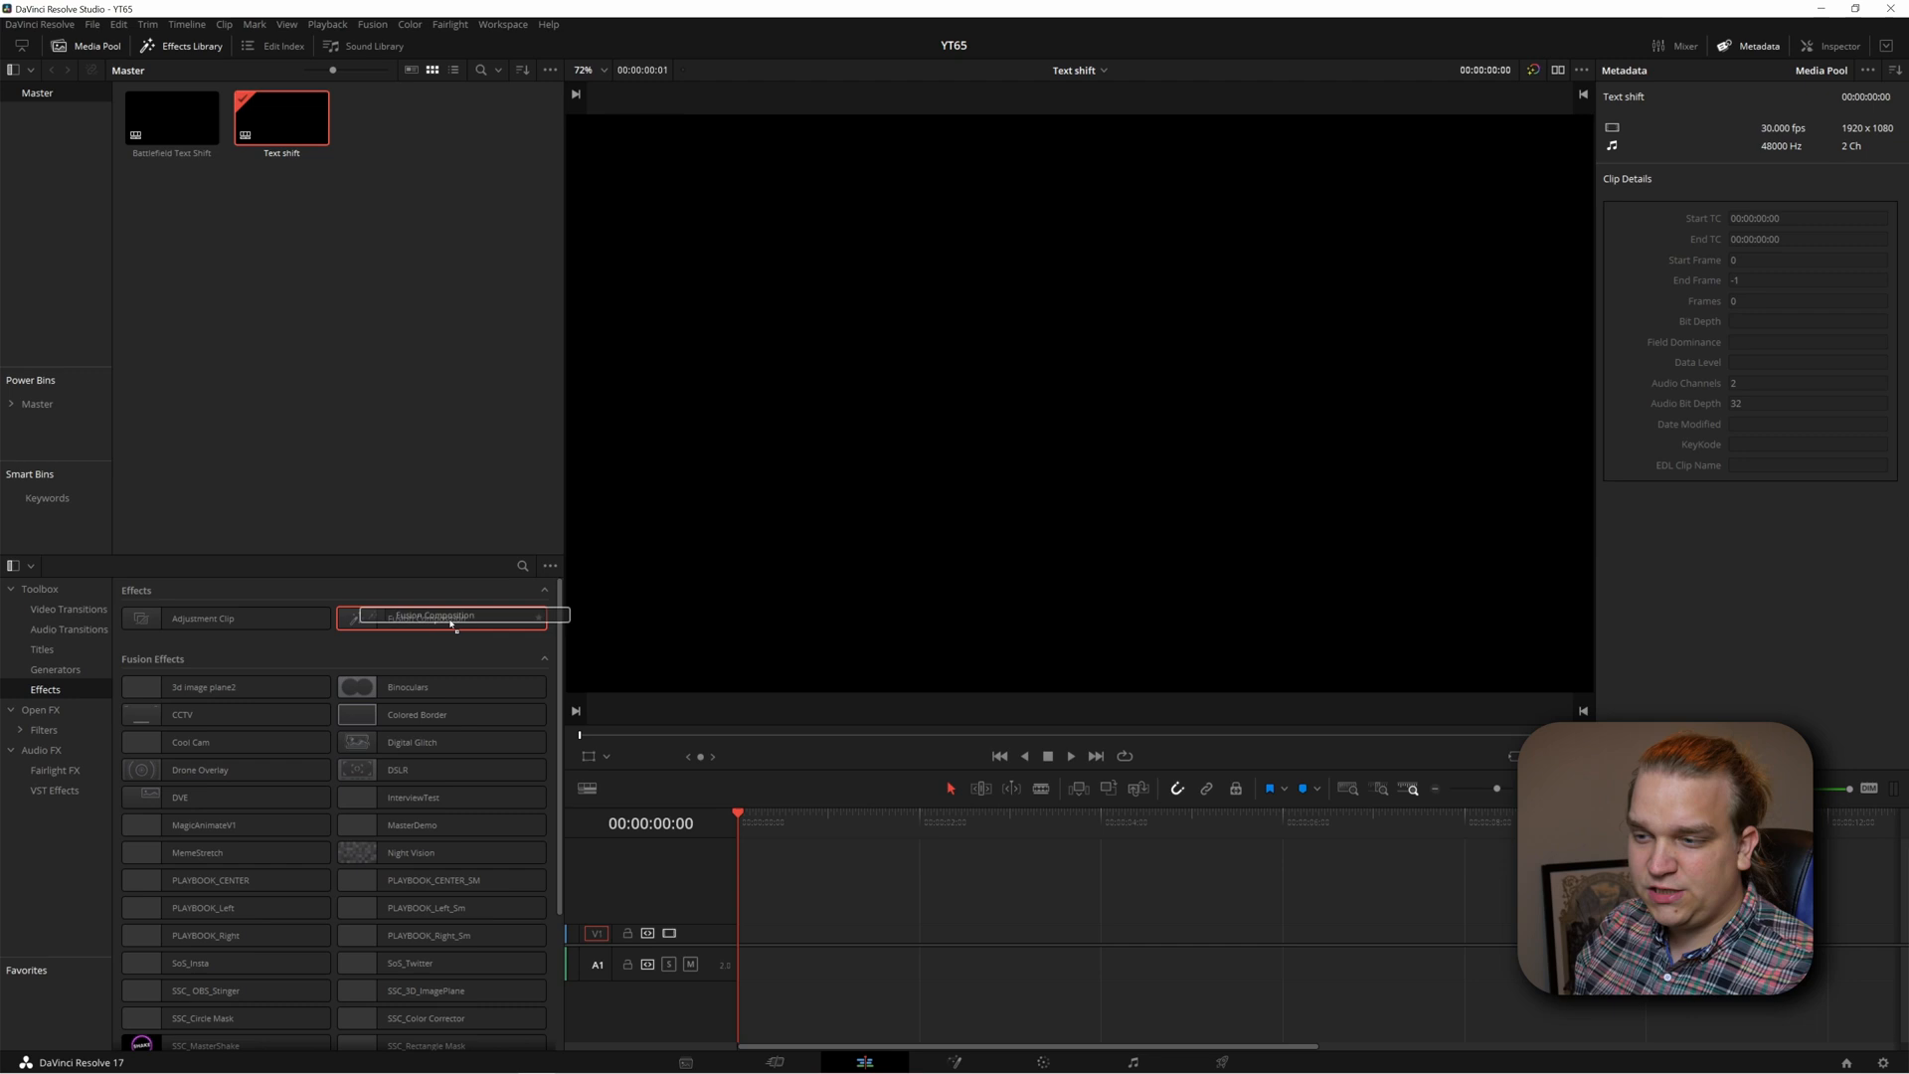
{"action": "left_click_drag", "start_coordinate": [438, 618], "coordinate": [962, 934]}
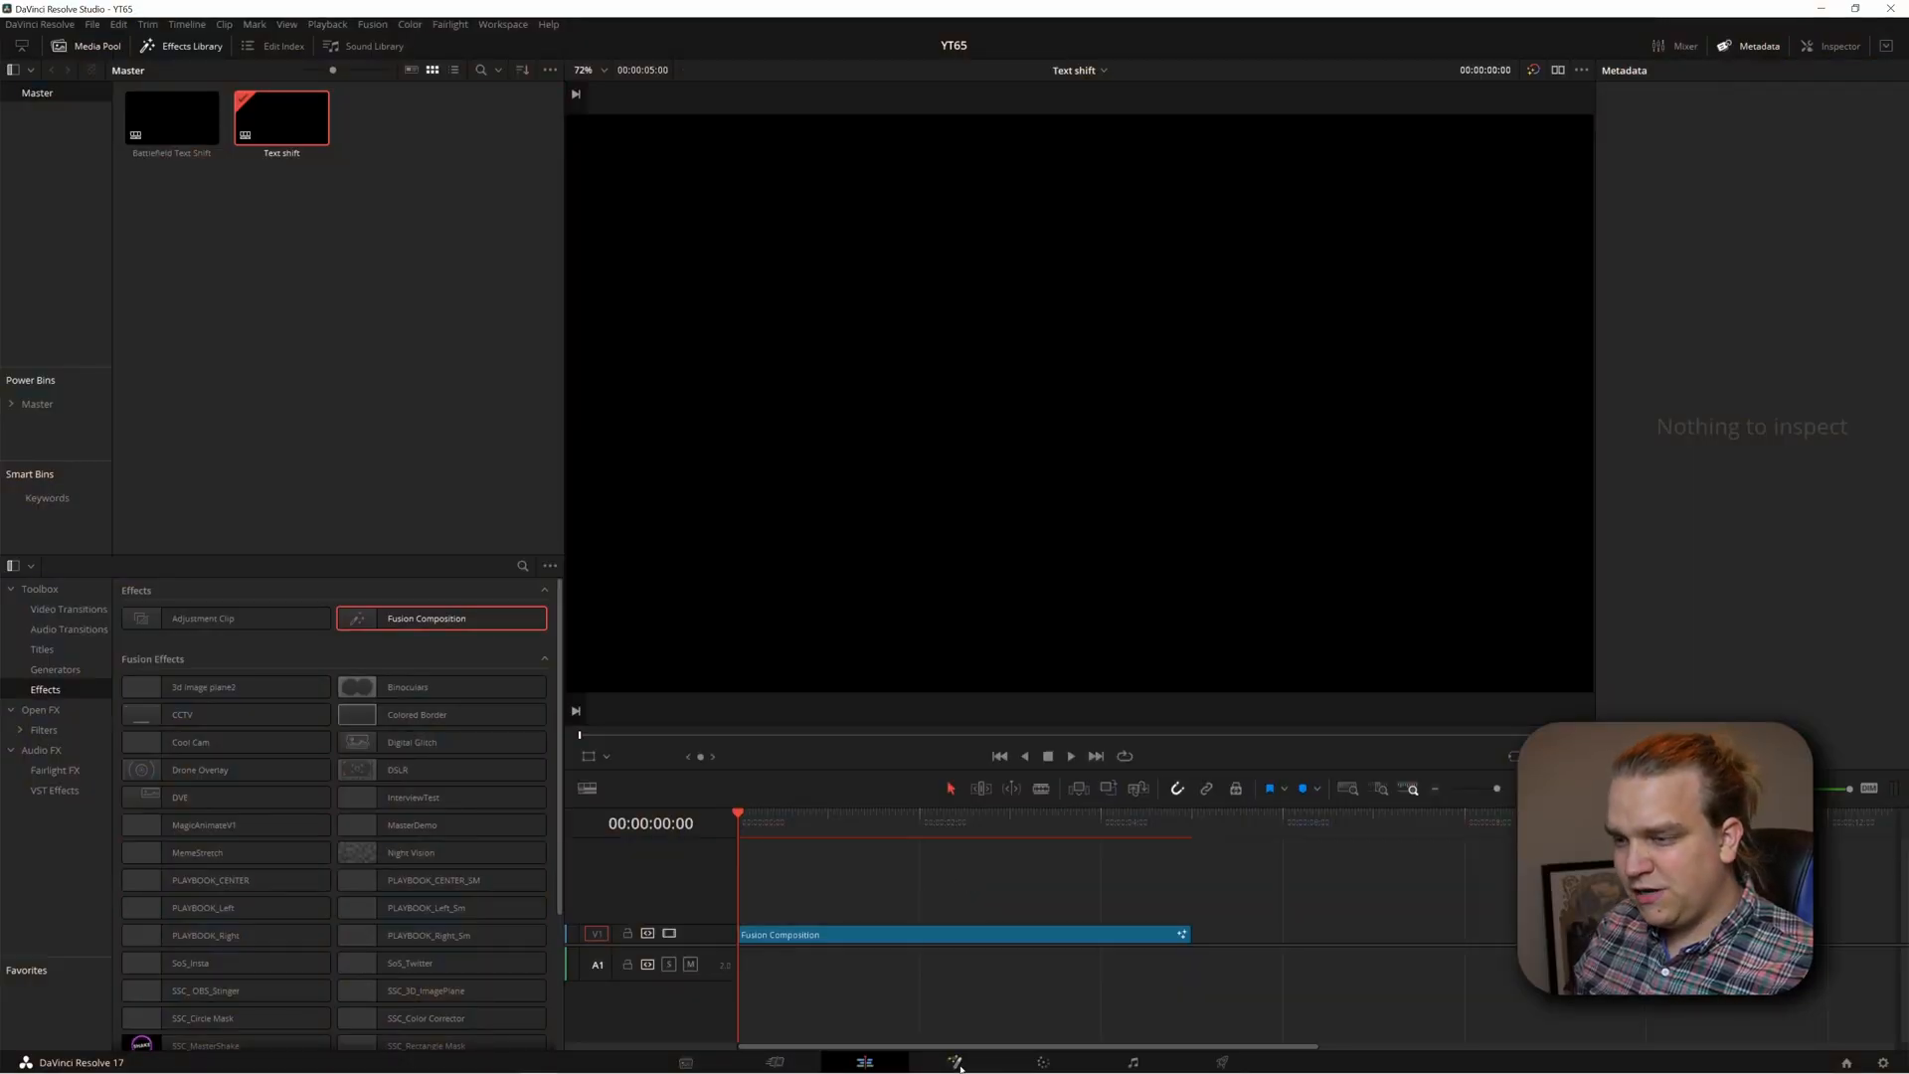
- On the Fusion page, add a Text+ node into MediaOut1 and type 'BATTLE' as its text
{"action": "left_click", "coordinate": [955, 1062]}
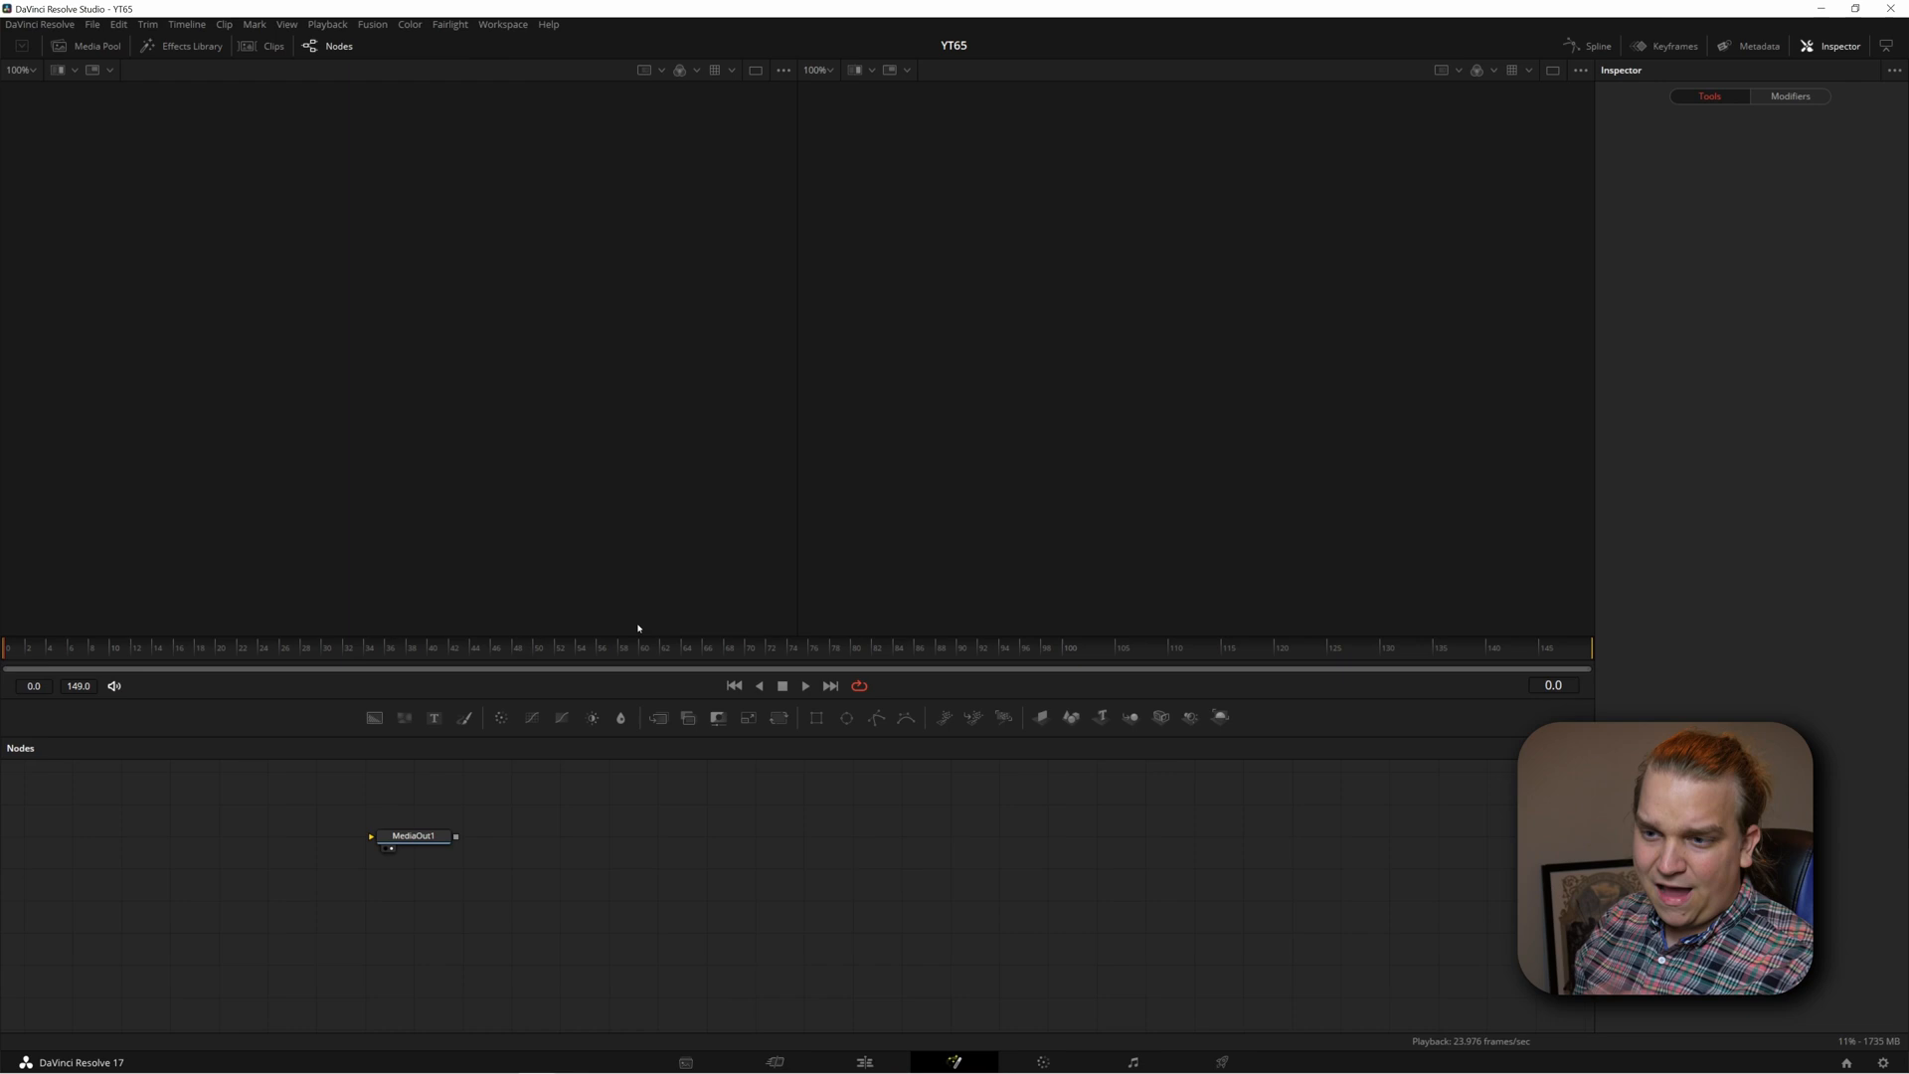
{"action": "left_click_drag", "start_coordinate": [413, 836], "coordinate": [968, 846]}
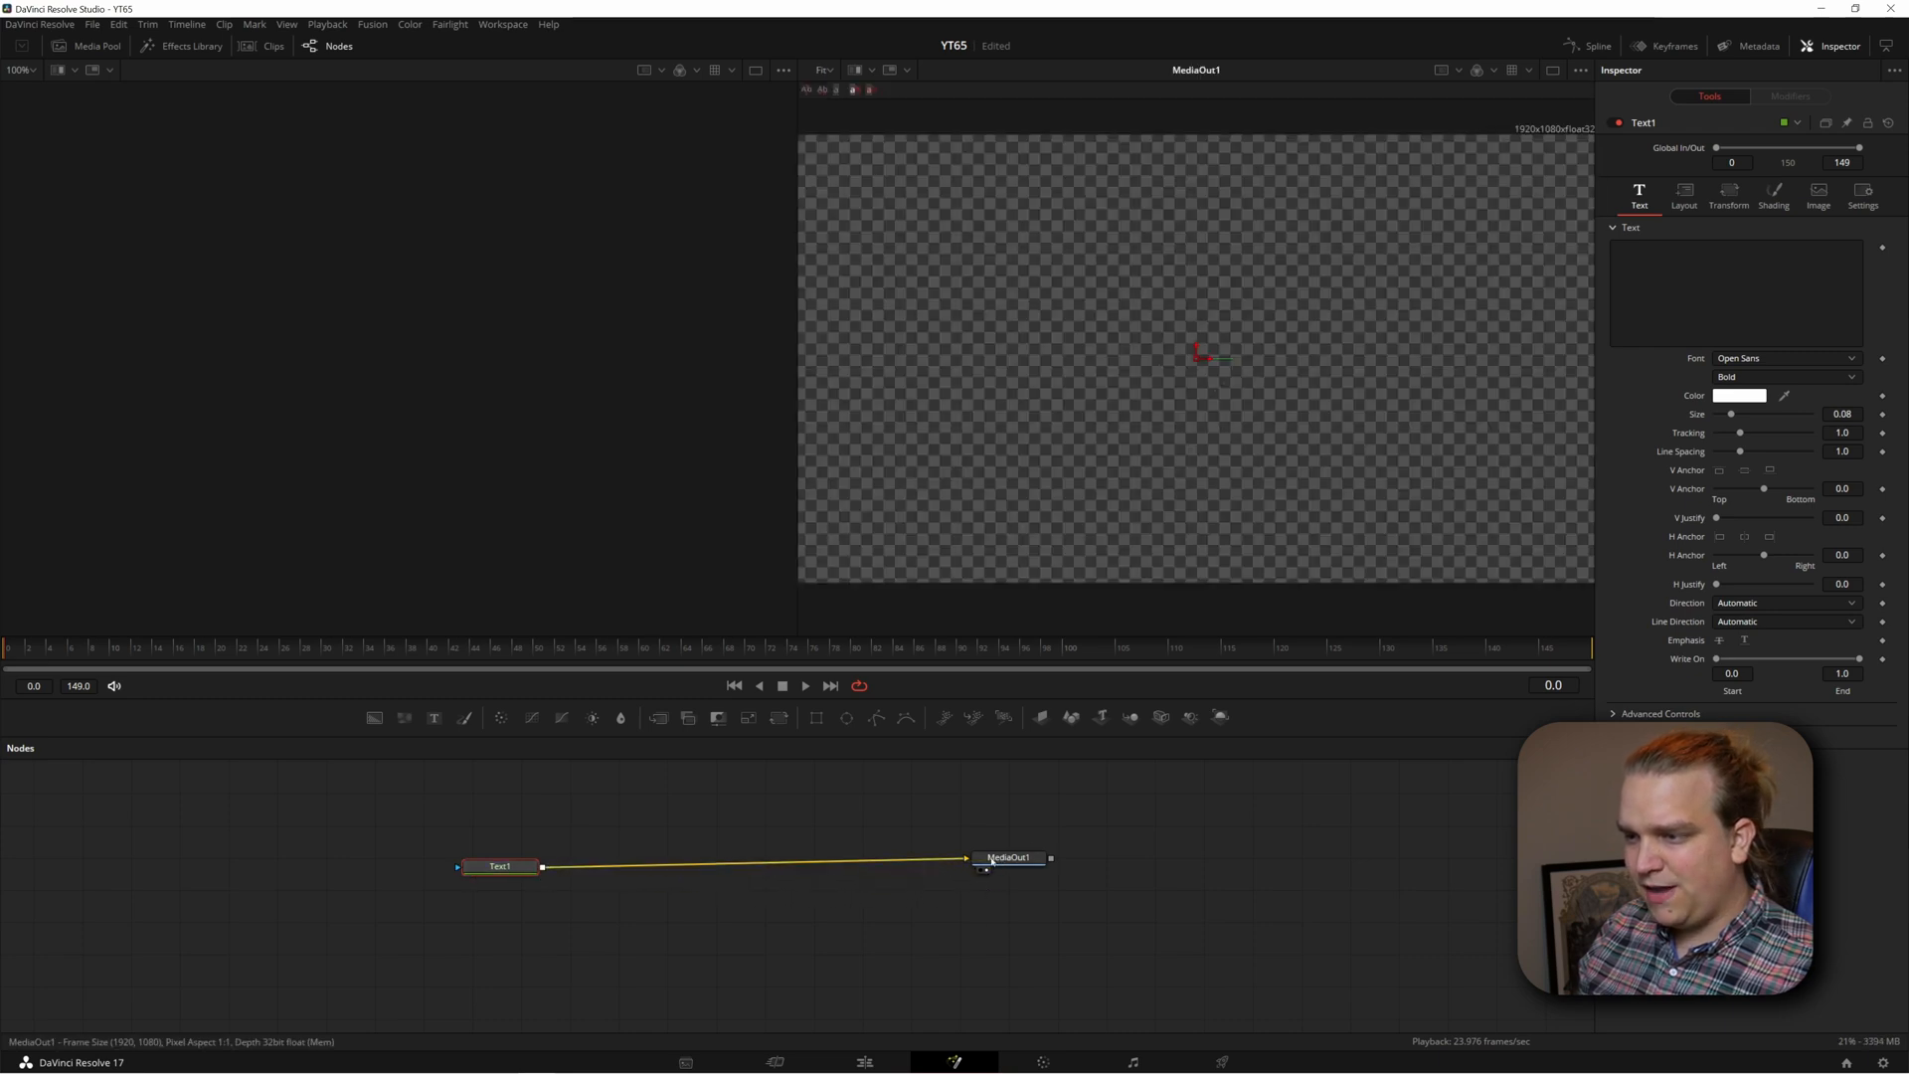
{"action": "left_click", "coordinate": [1734, 292]}
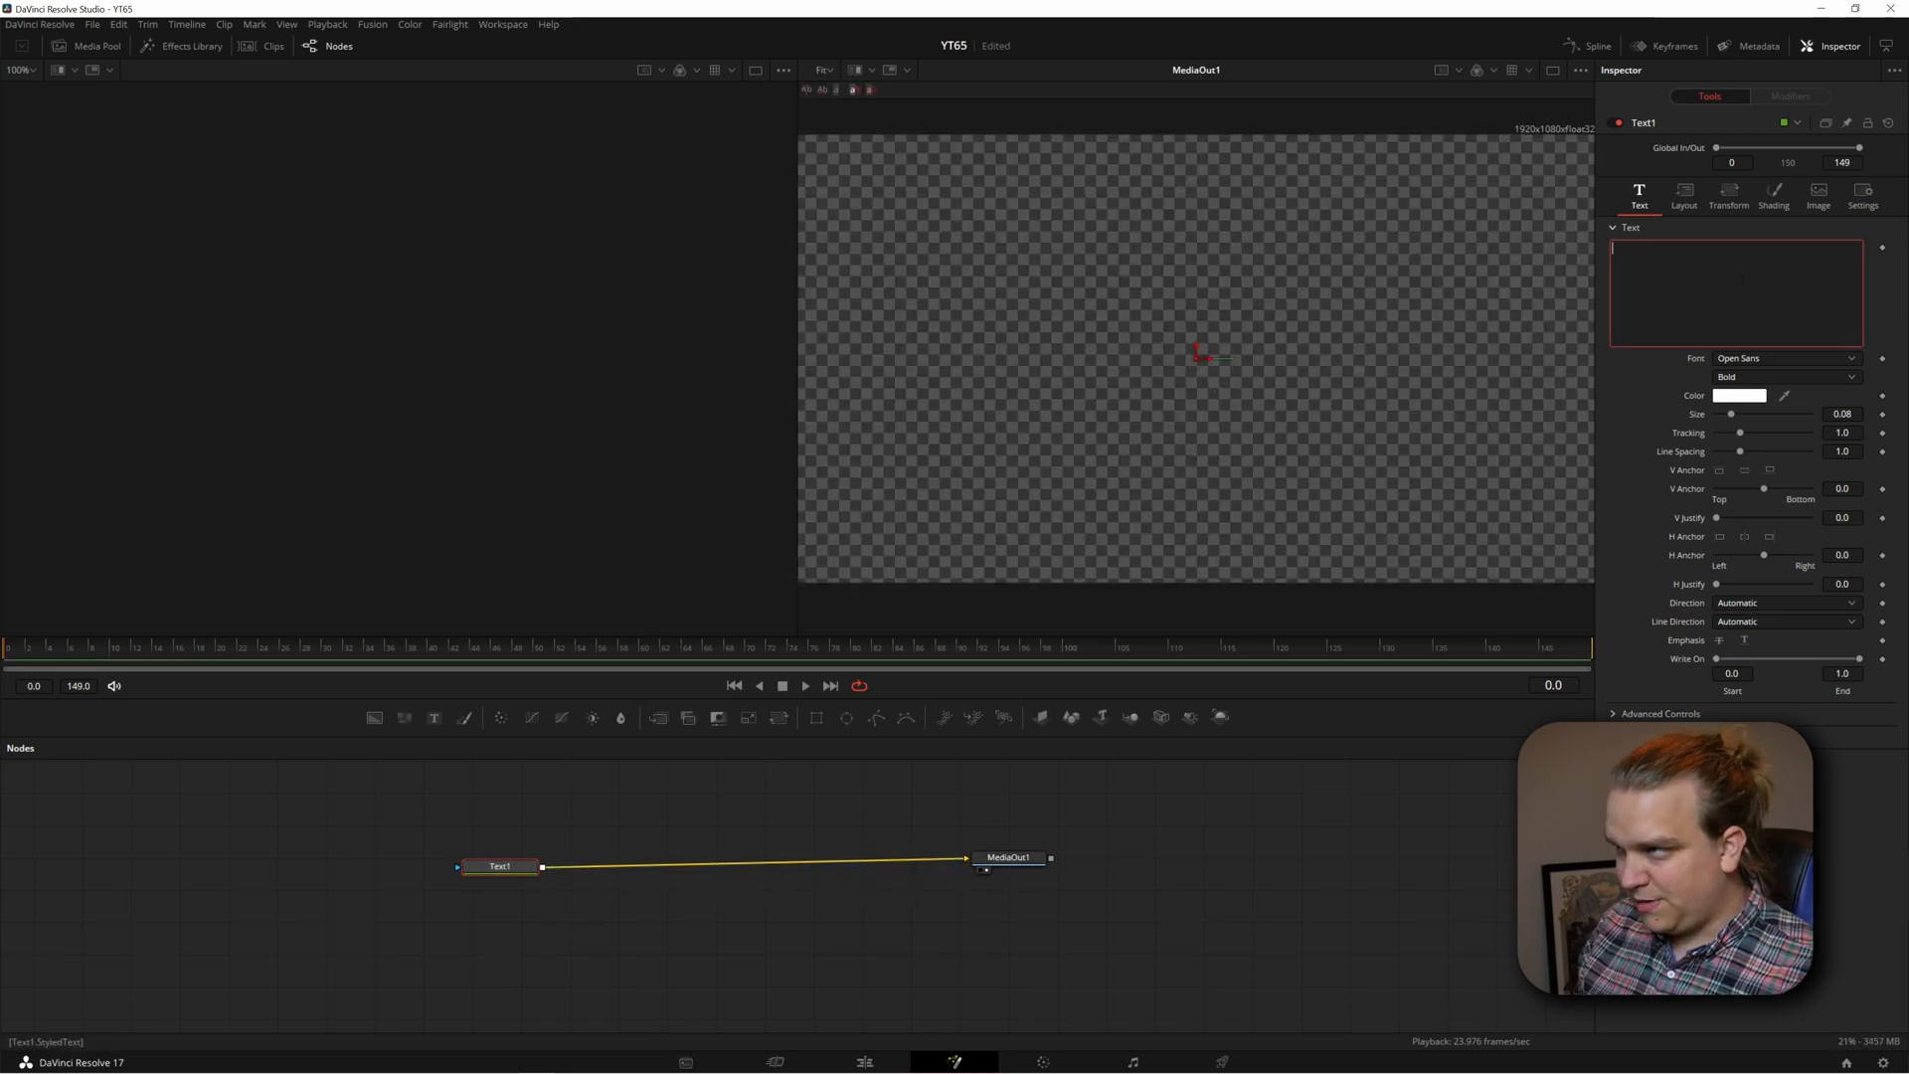
{"action": "type", "text": "BATTLEFIELD"}
{"action": "type", "text": "transf"}
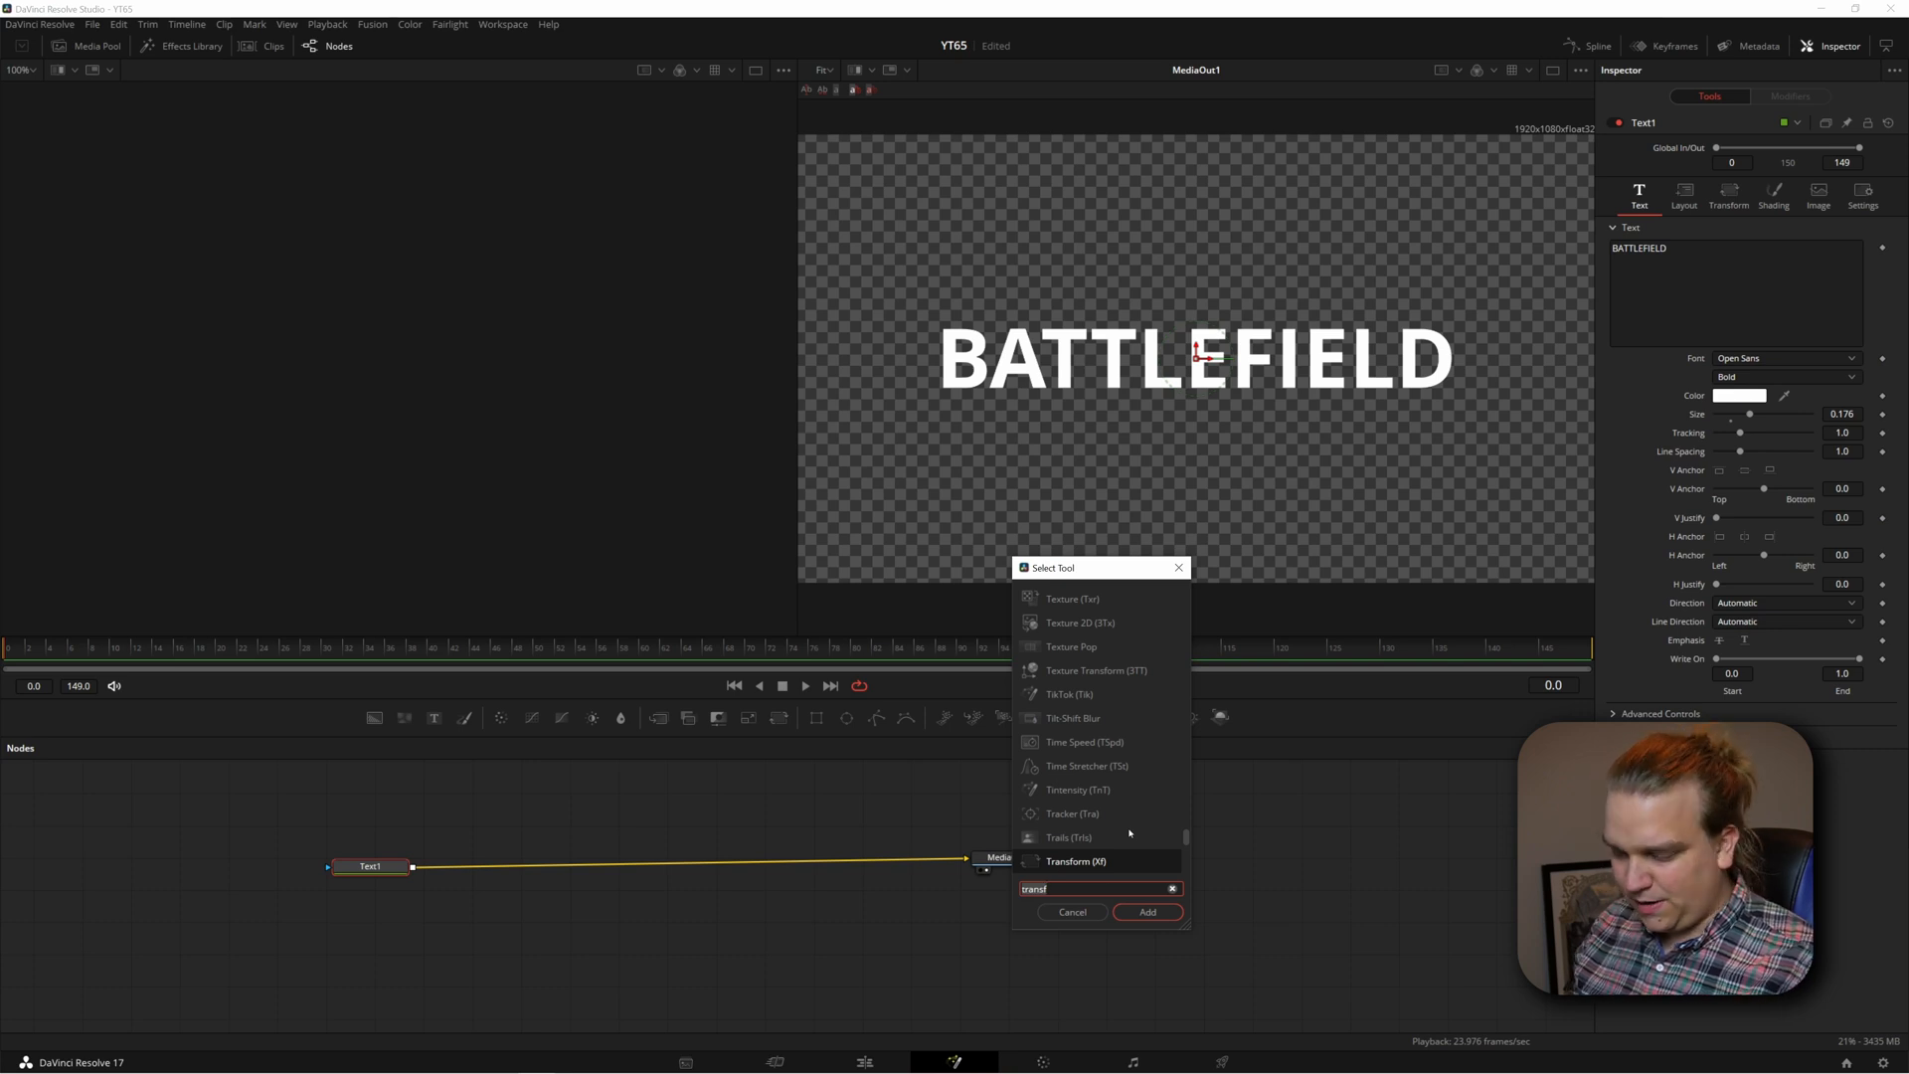
- Add two Transform nodes in a chain after the Text node
{"action": "left_click", "coordinate": [1145, 912]}
{"action": "type", "text": "trans"}
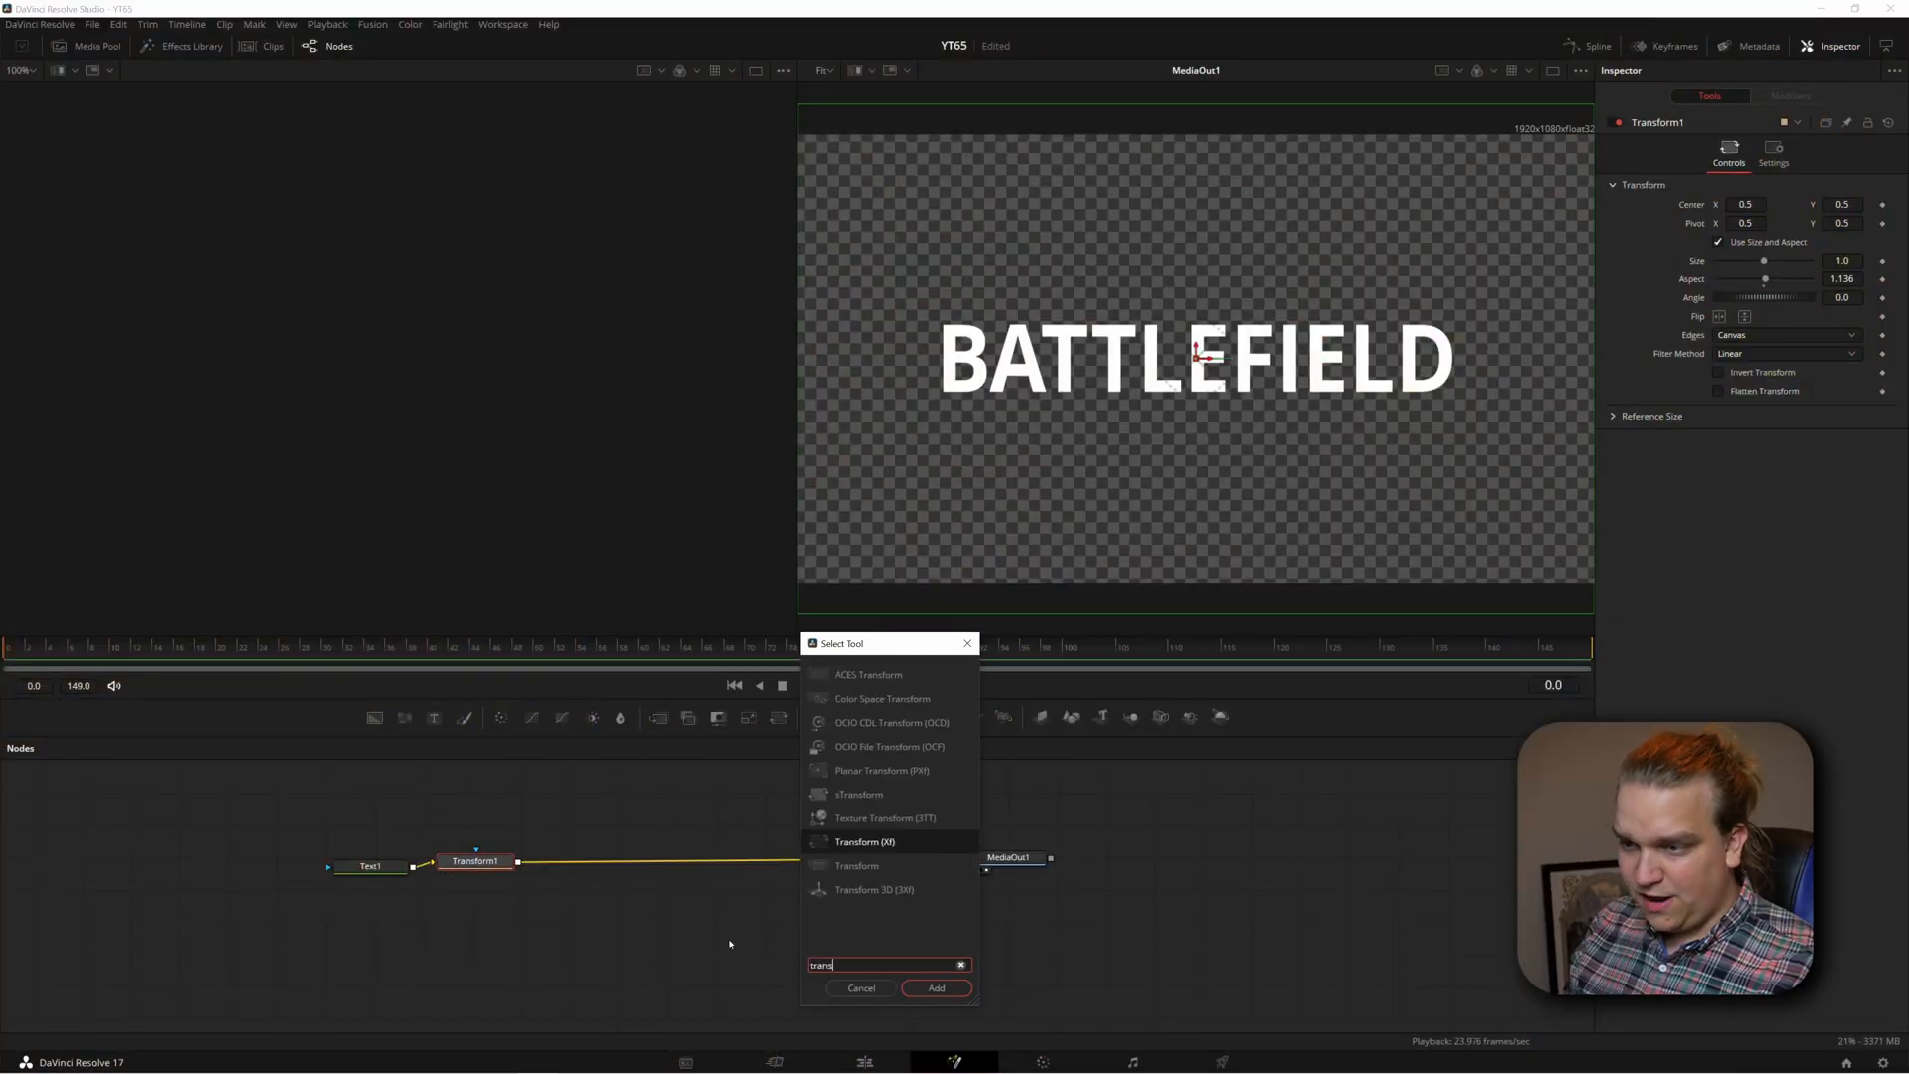
{"action": "left_click", "coordinate": [934, 987]}
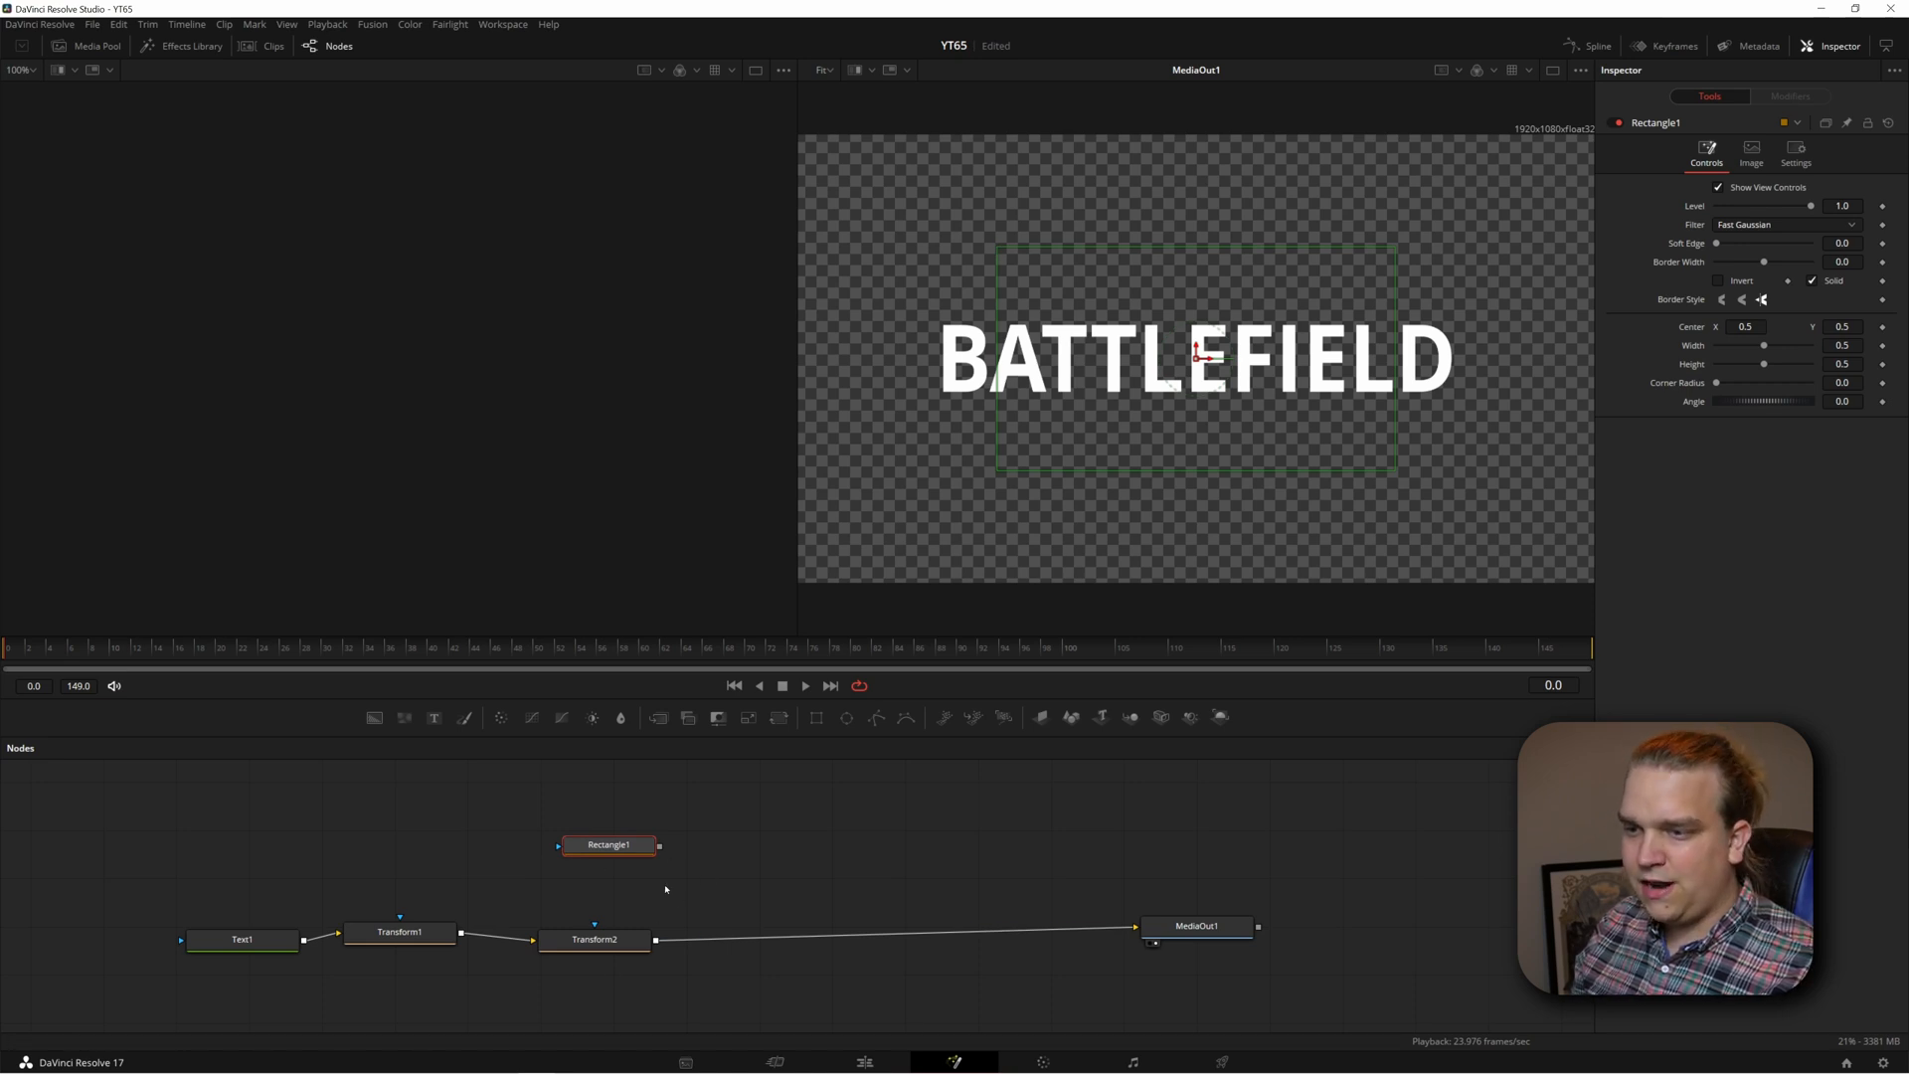
{"action": "left_click_drag", "start_coordinate": [657, 845], "coordinate": [618, 895]}
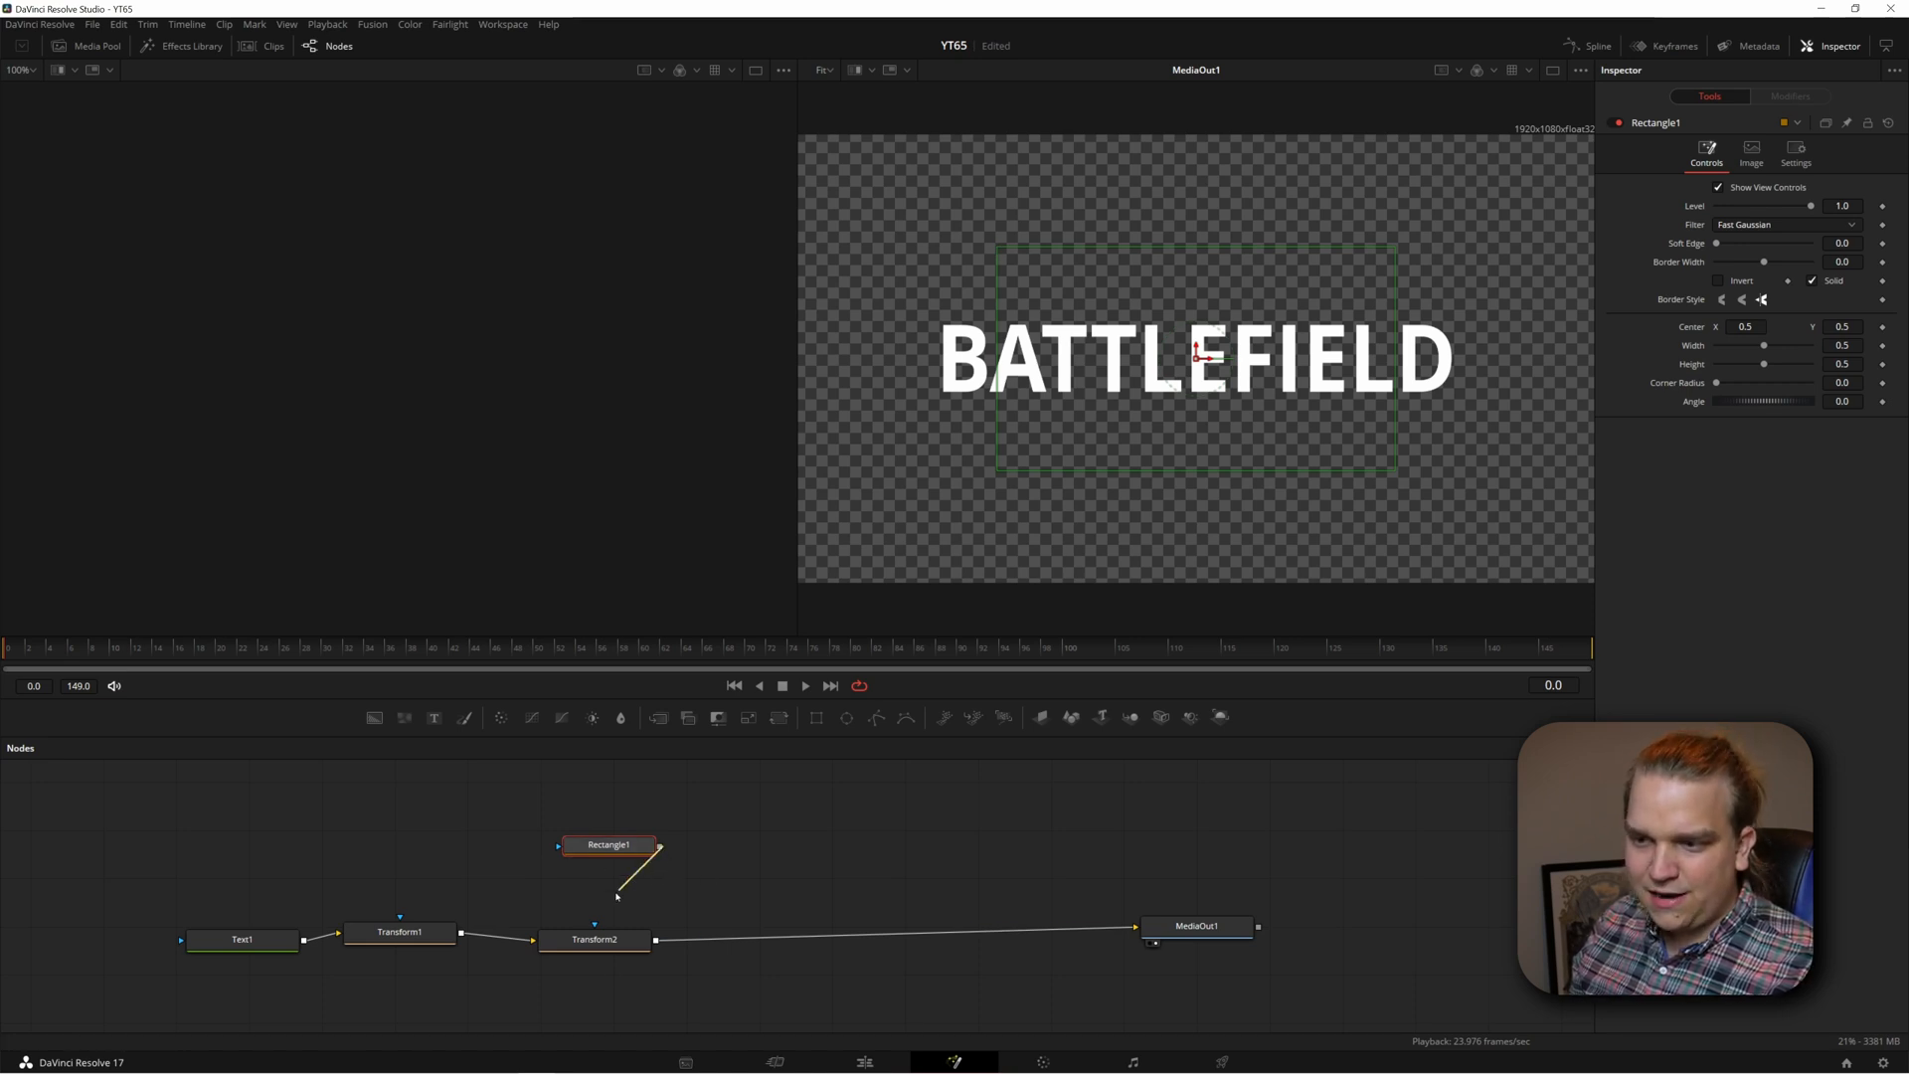
{"action": "left_click", "coordinate": [596, 938]}
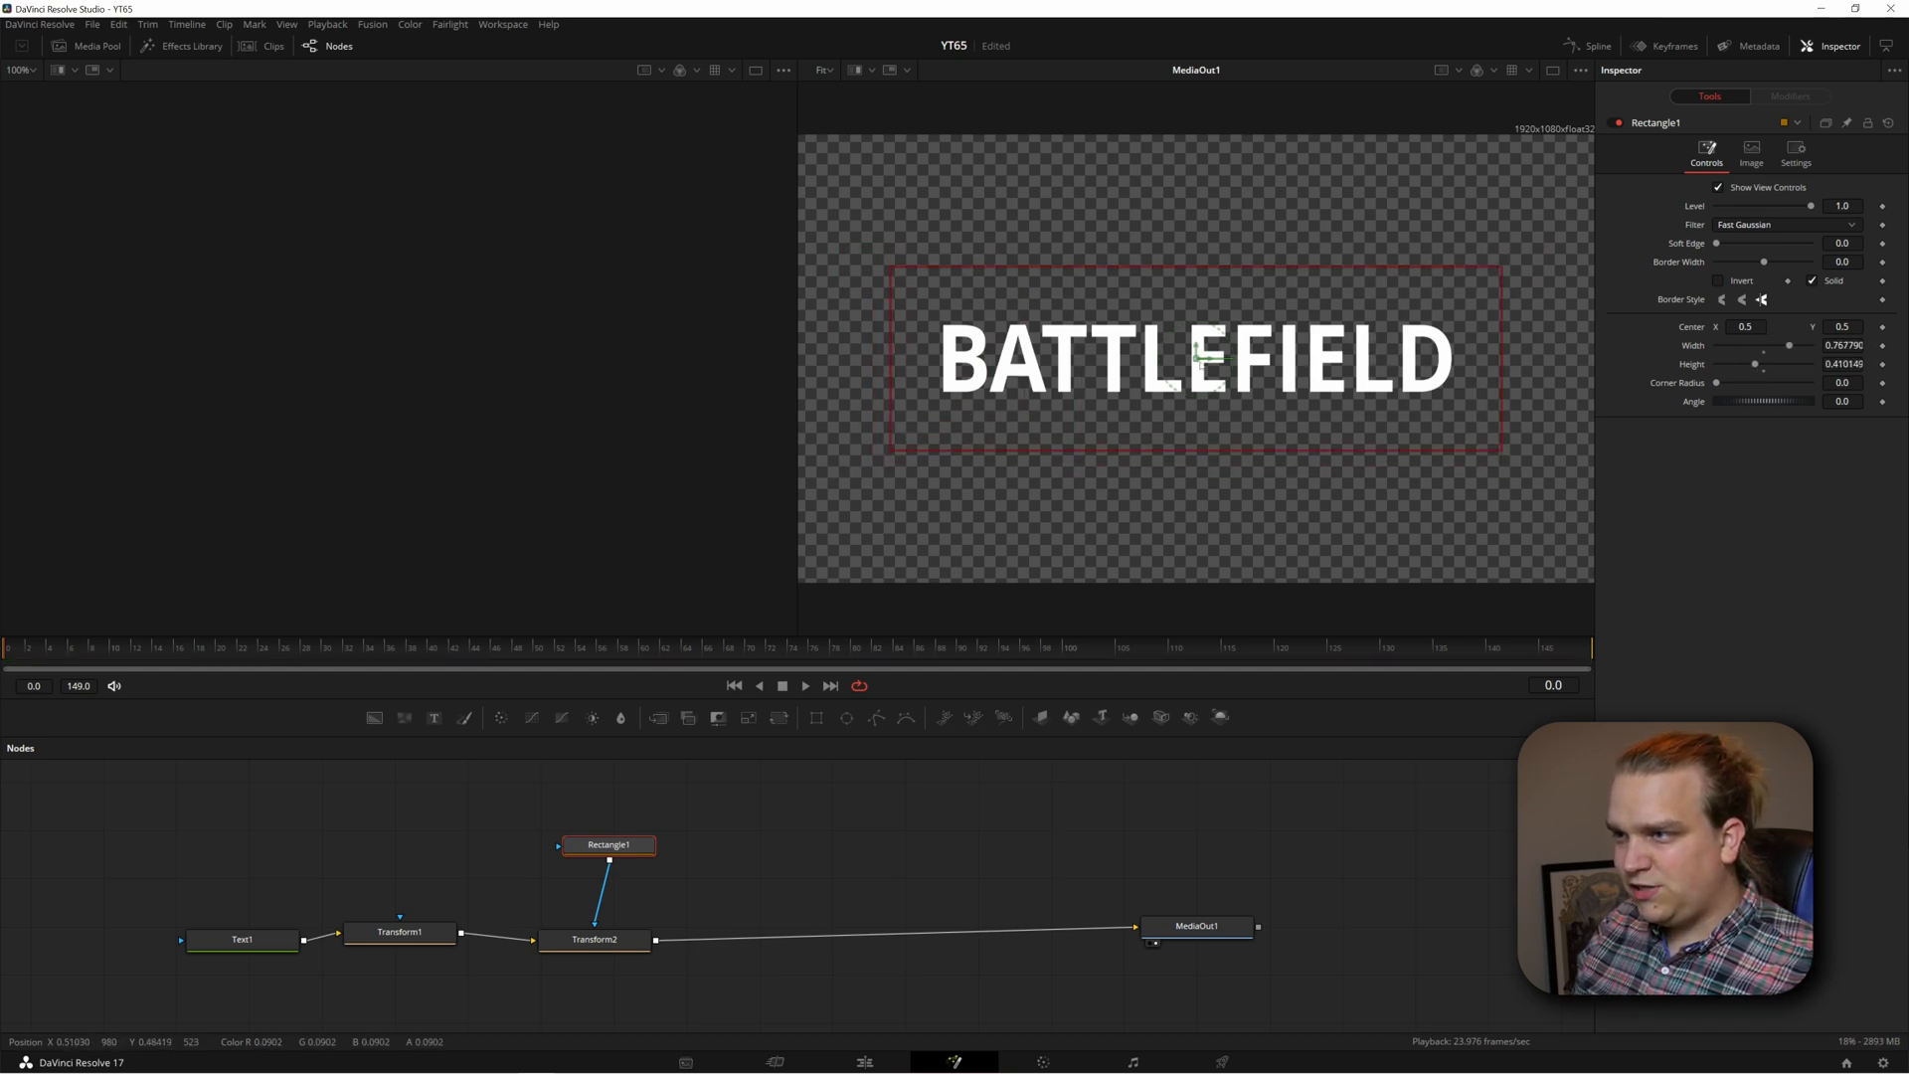
{"action": "left_click_drag", "start_coordinate": [1196, 357], "coordinate": [1160, 358]}
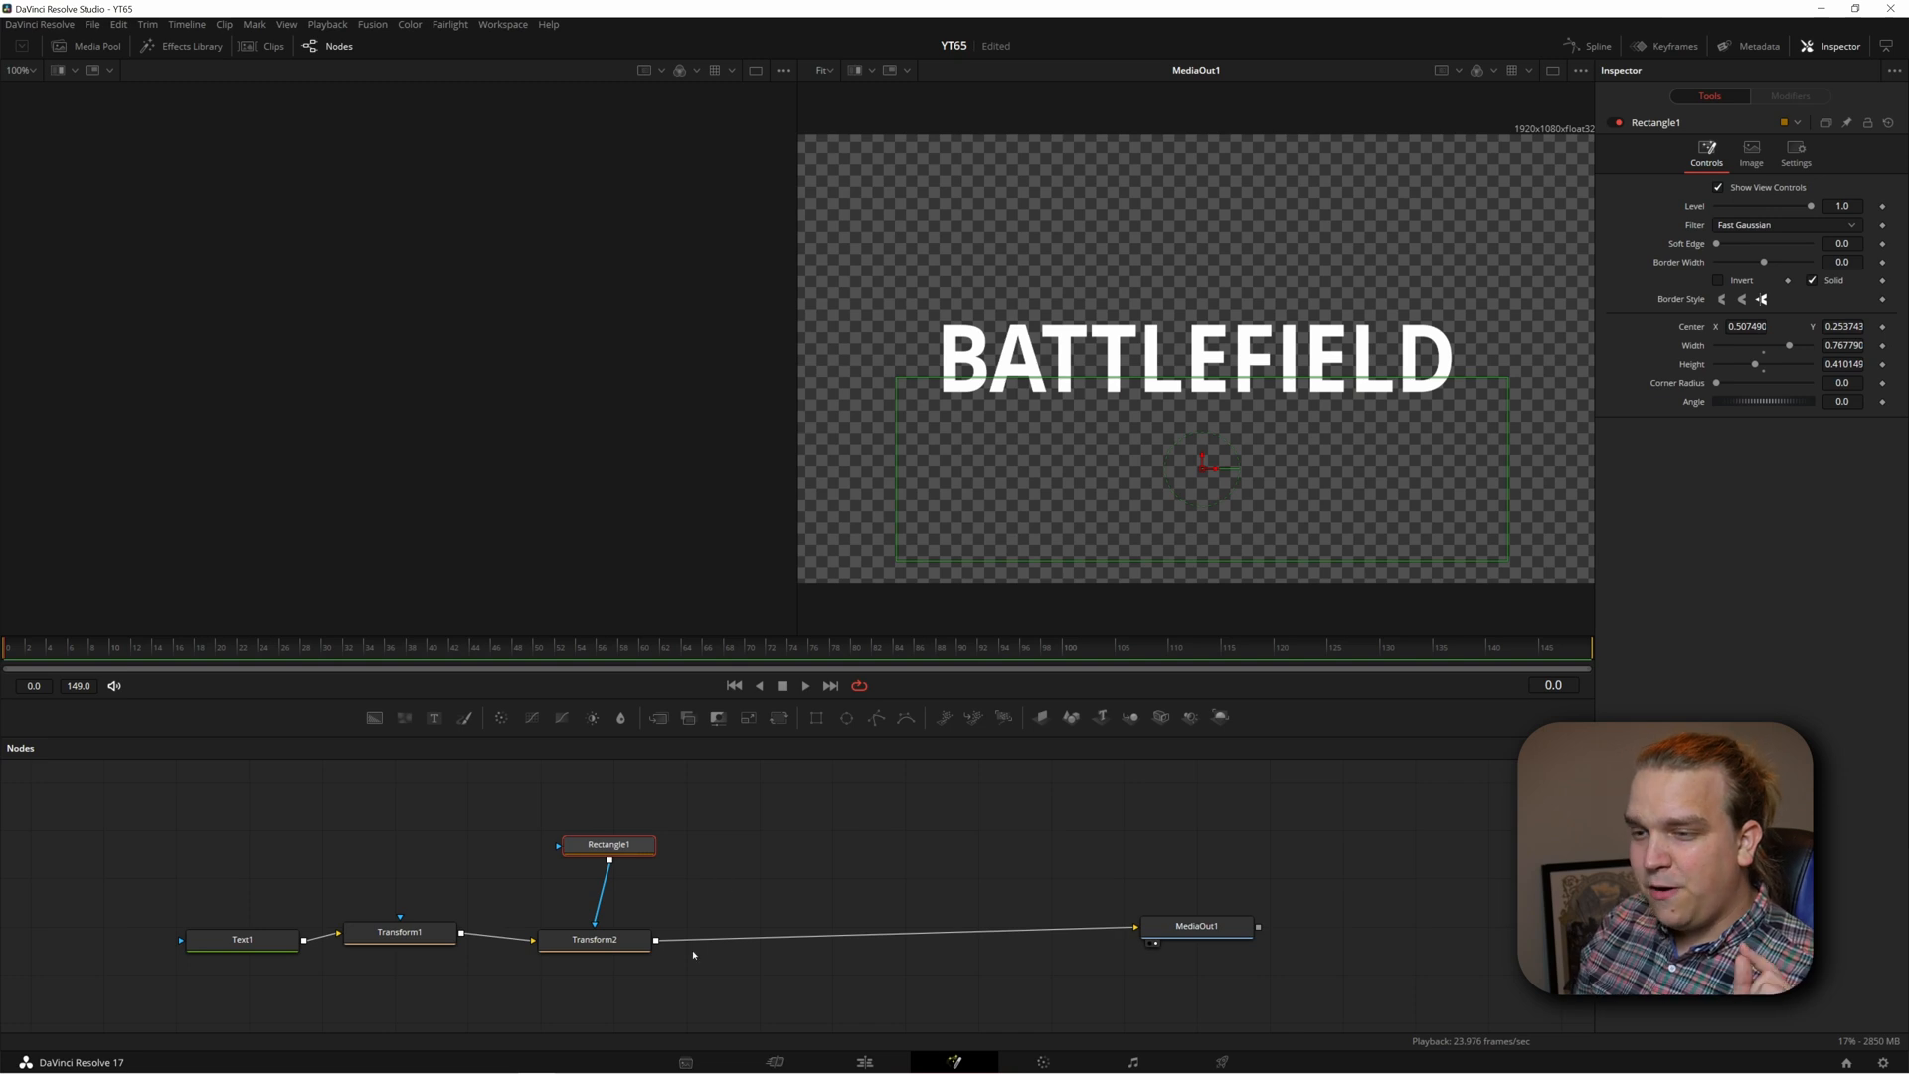
{"action": "left_click", "coordinate": [594, 939]}
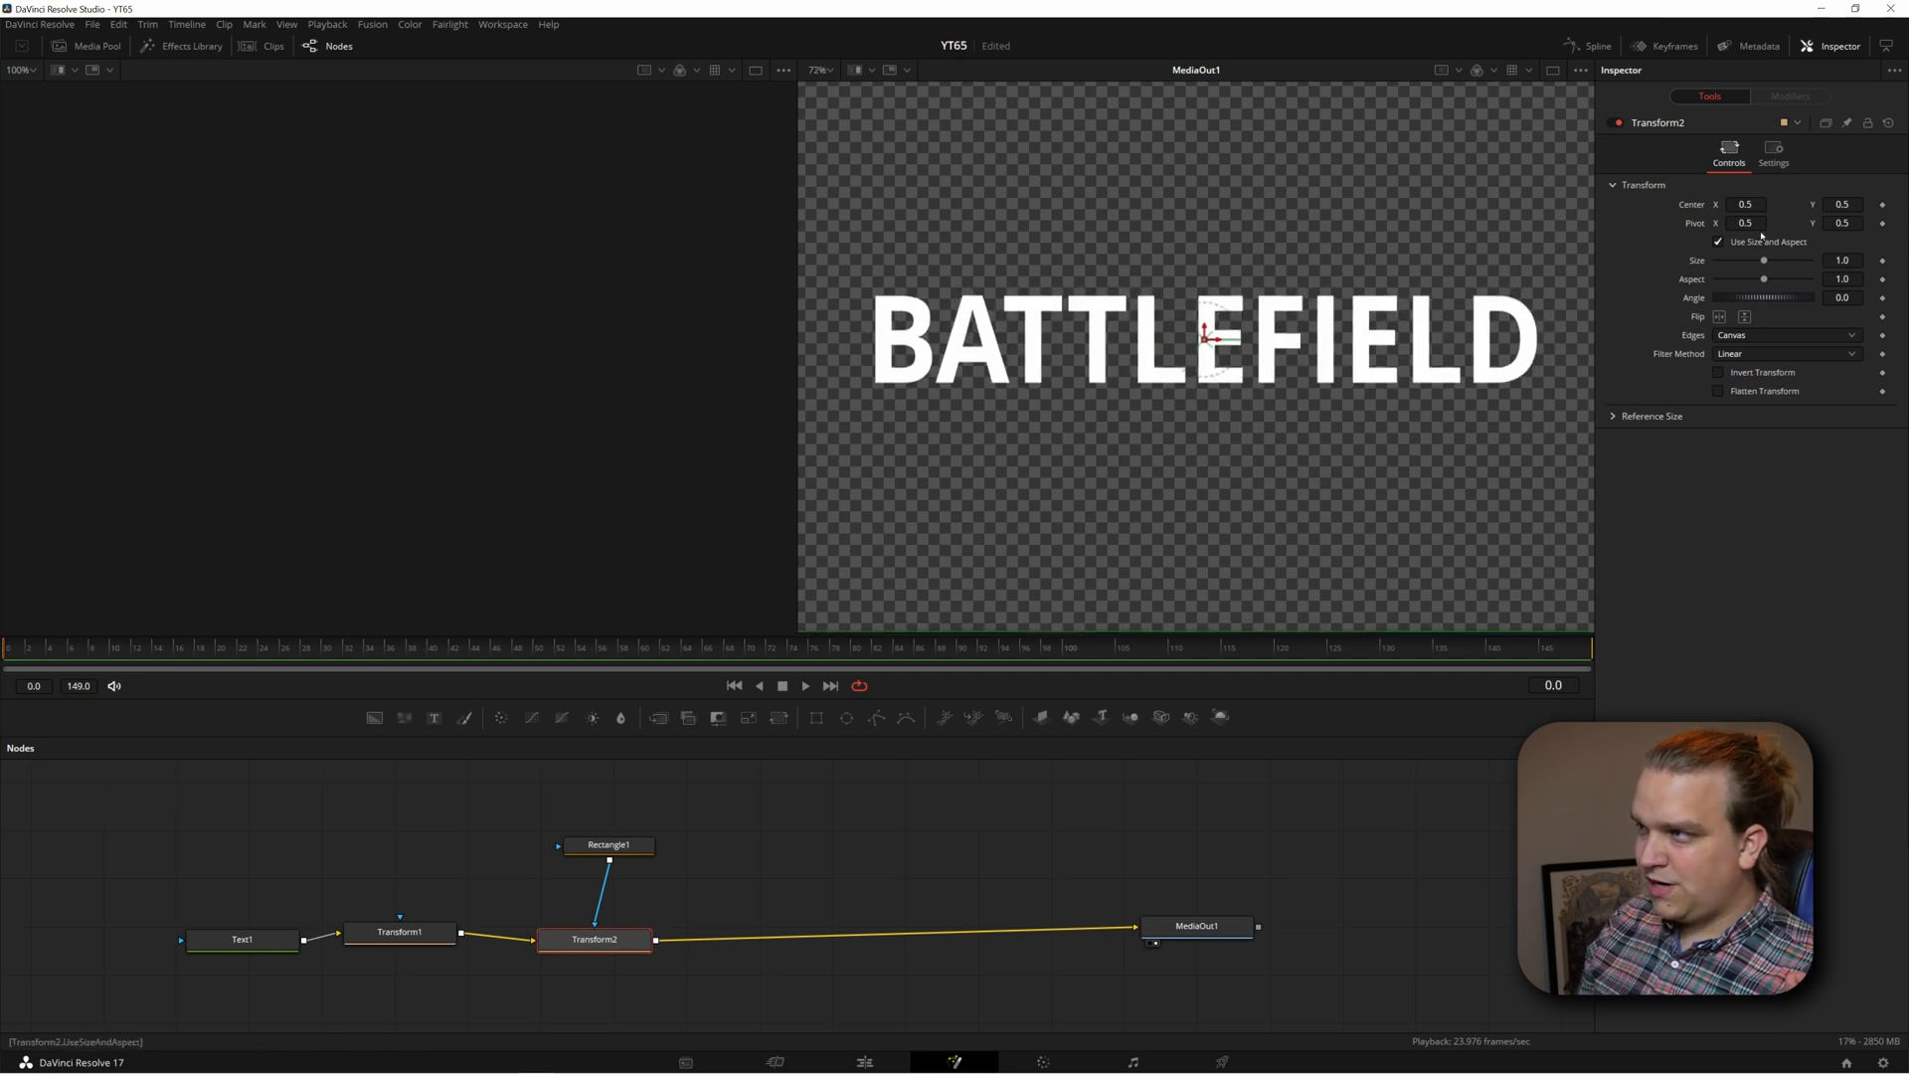
{"action": "type", "text": "0.515"}
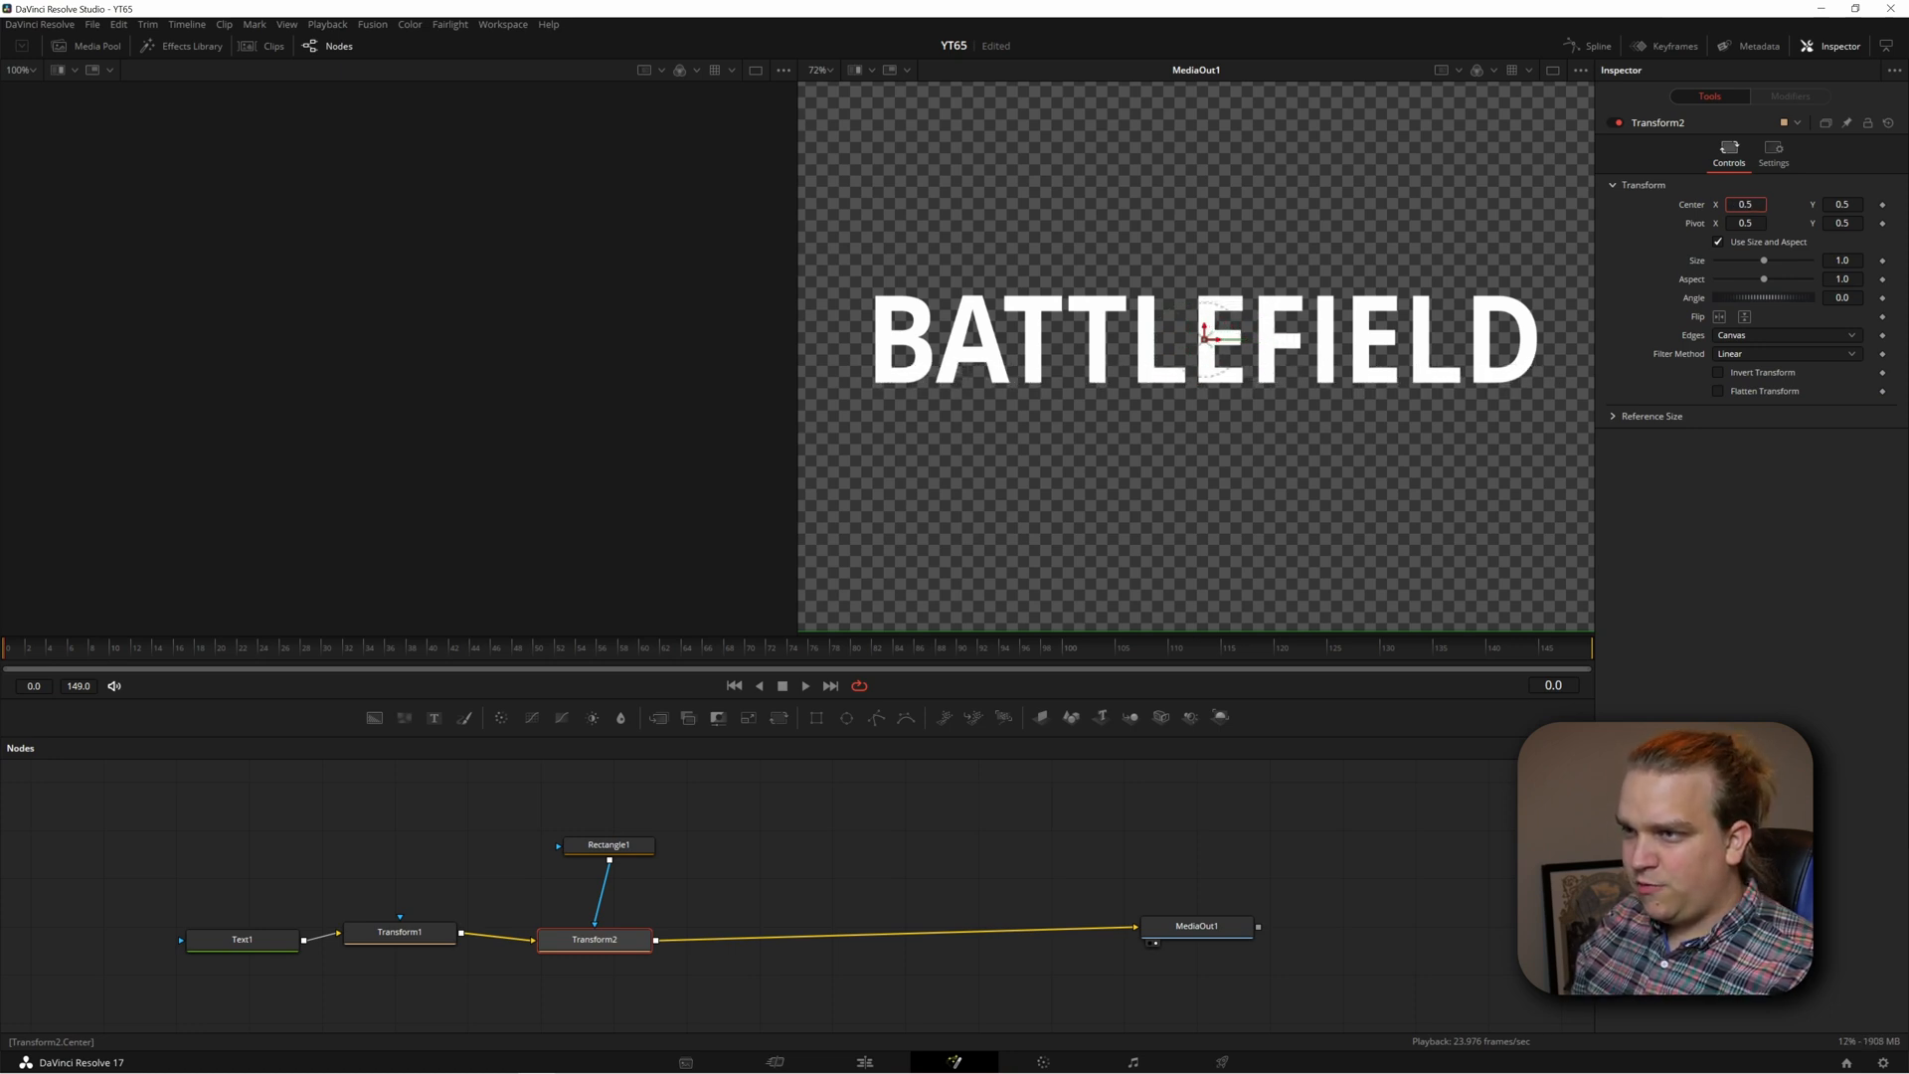
- Keyframe Transform2 Center X at 0.505 on frame 40 and back to 0.5 on frame 69
{"action": "left_click", "coordinate": [278, 646]}
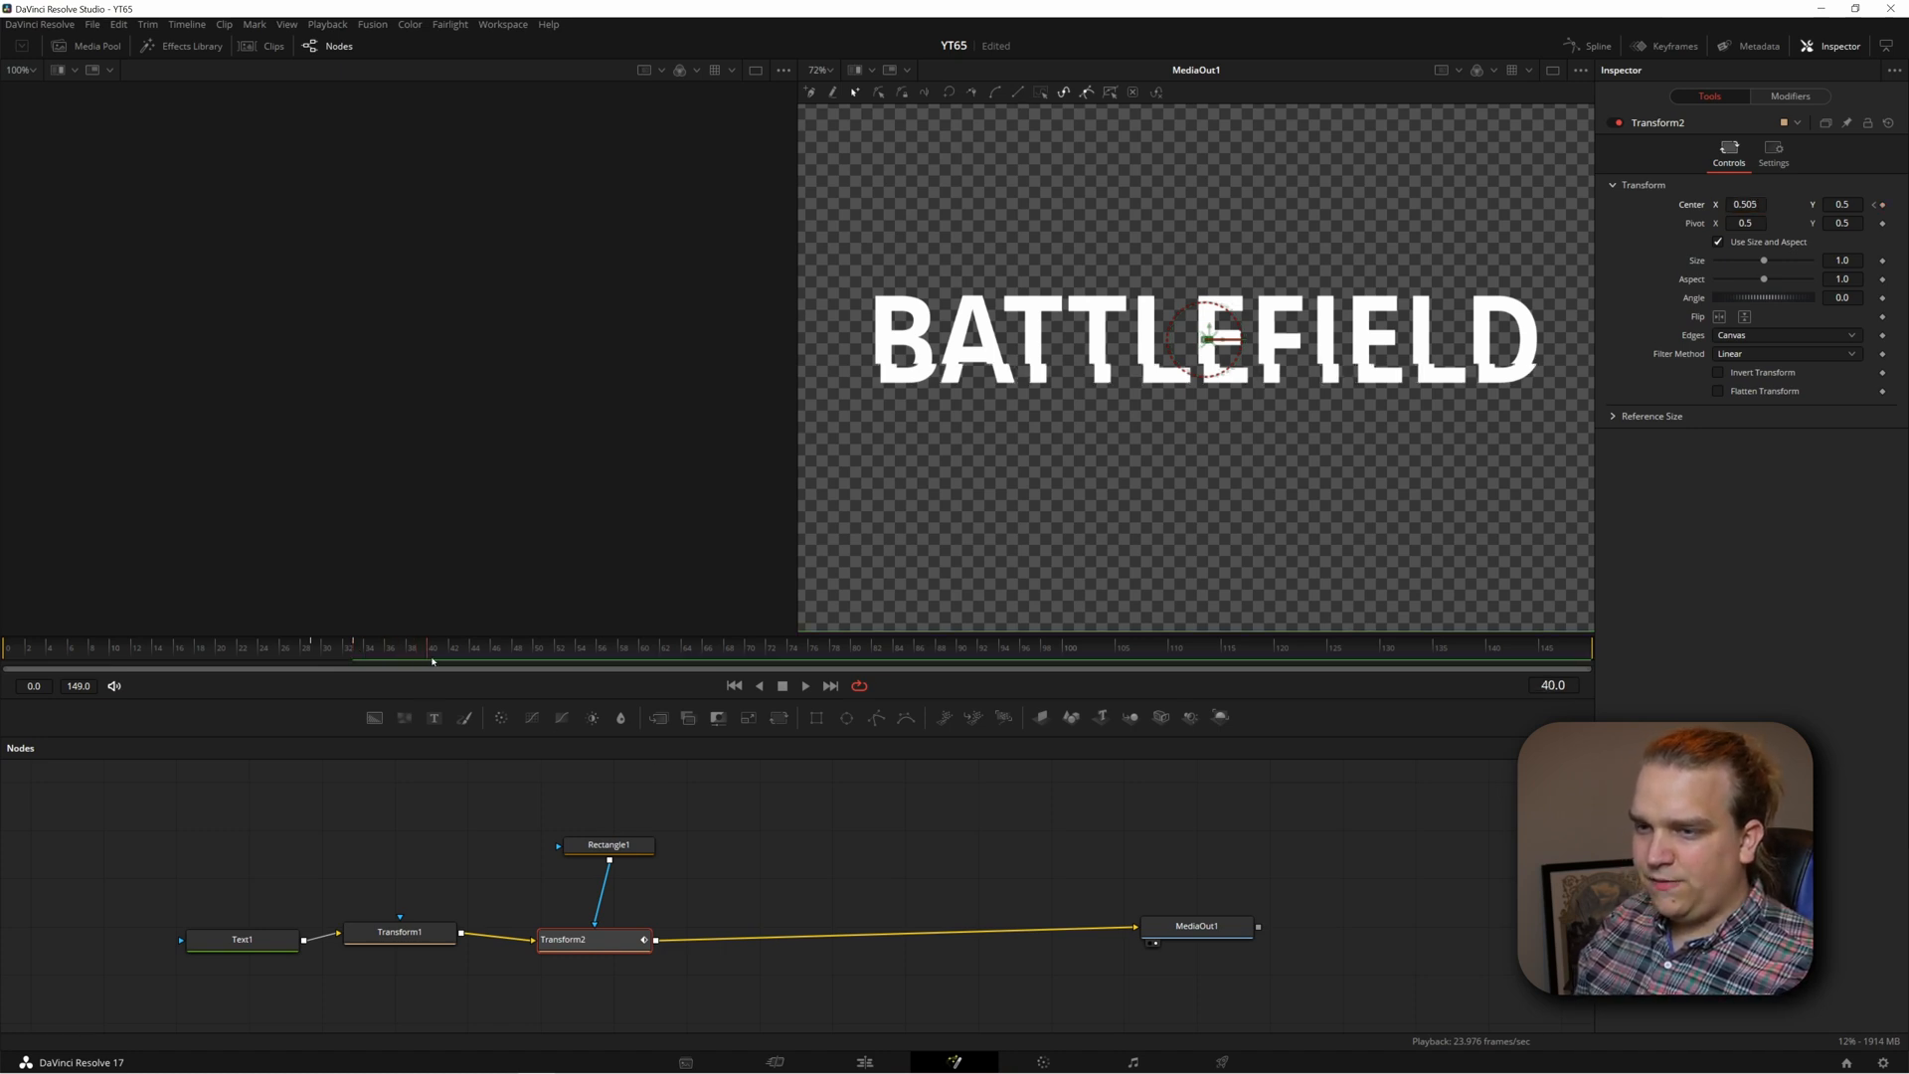
{"action": "left_click", "coordinate": [1746, 203]}
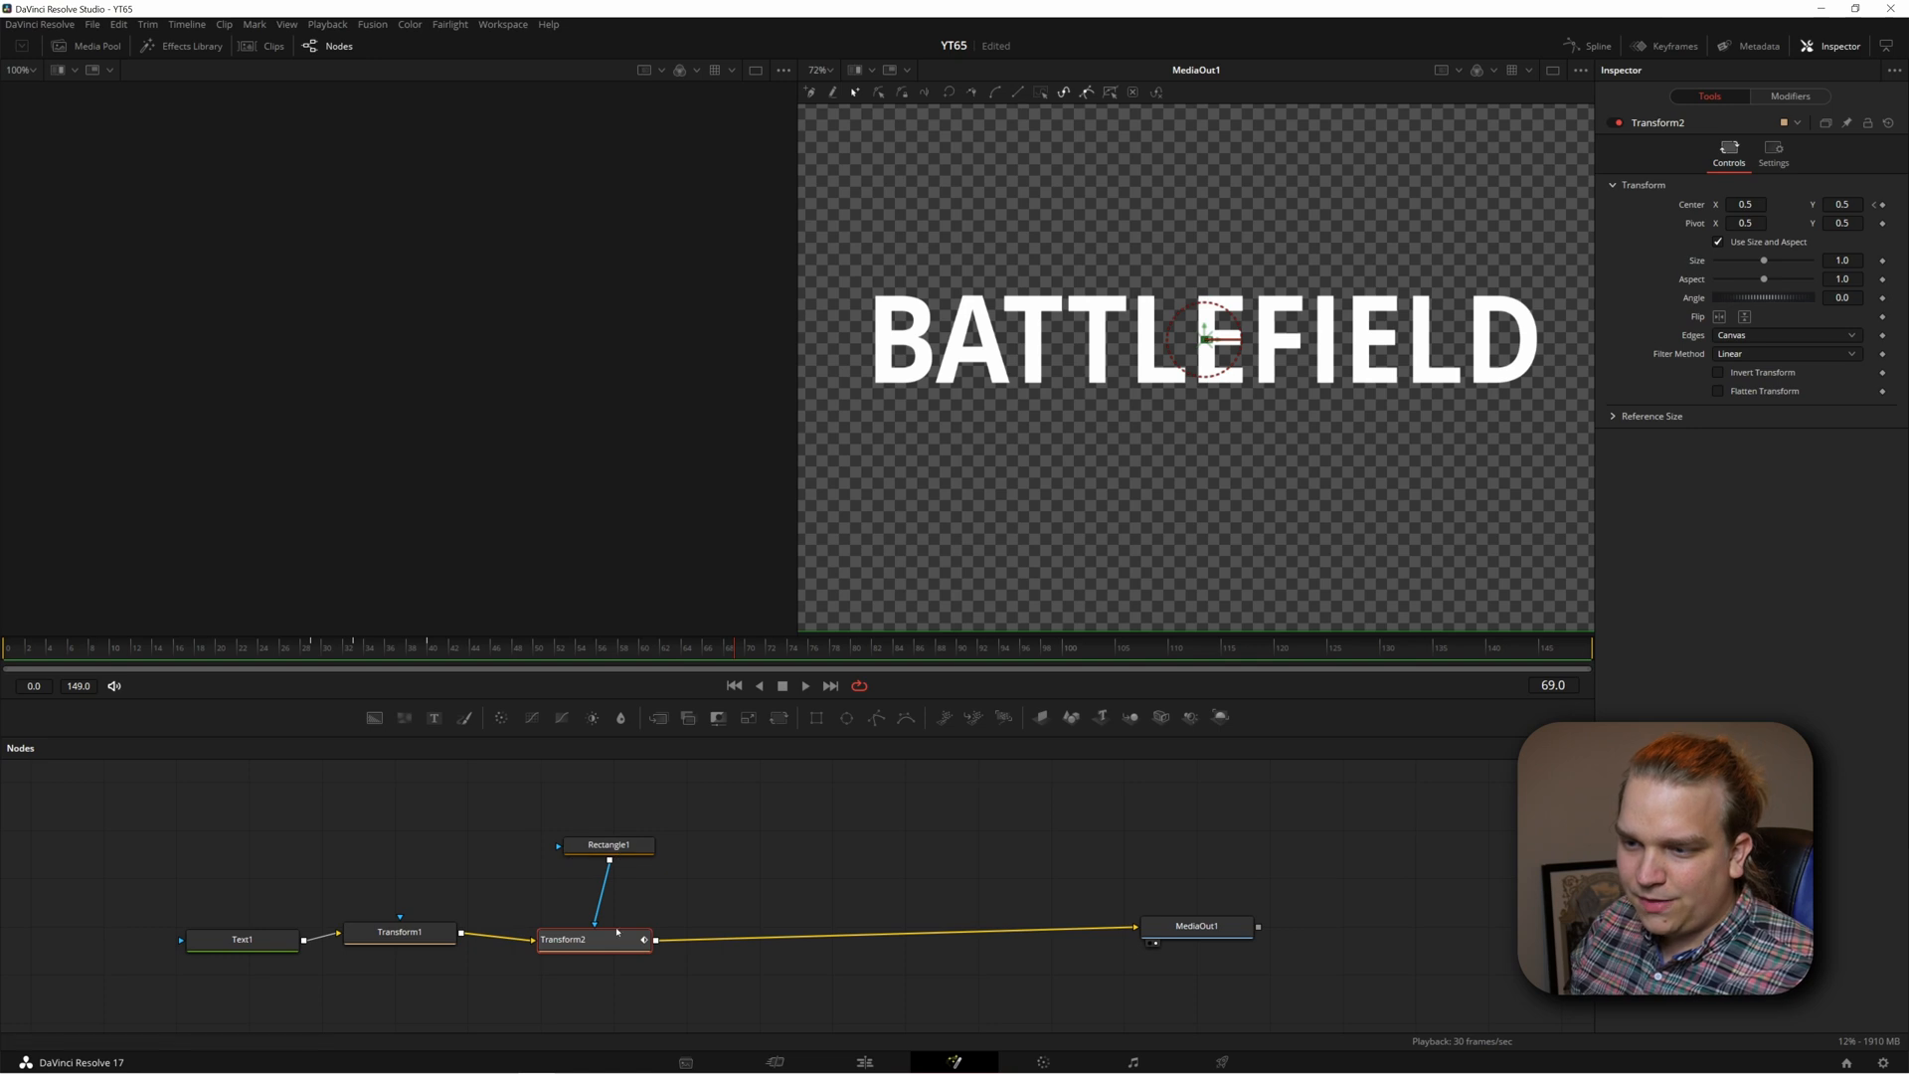
- Apply Step In to Transform2's center keyframes in the Spline editor
{"action": "left_click", "coordinate": [1598, 45]}
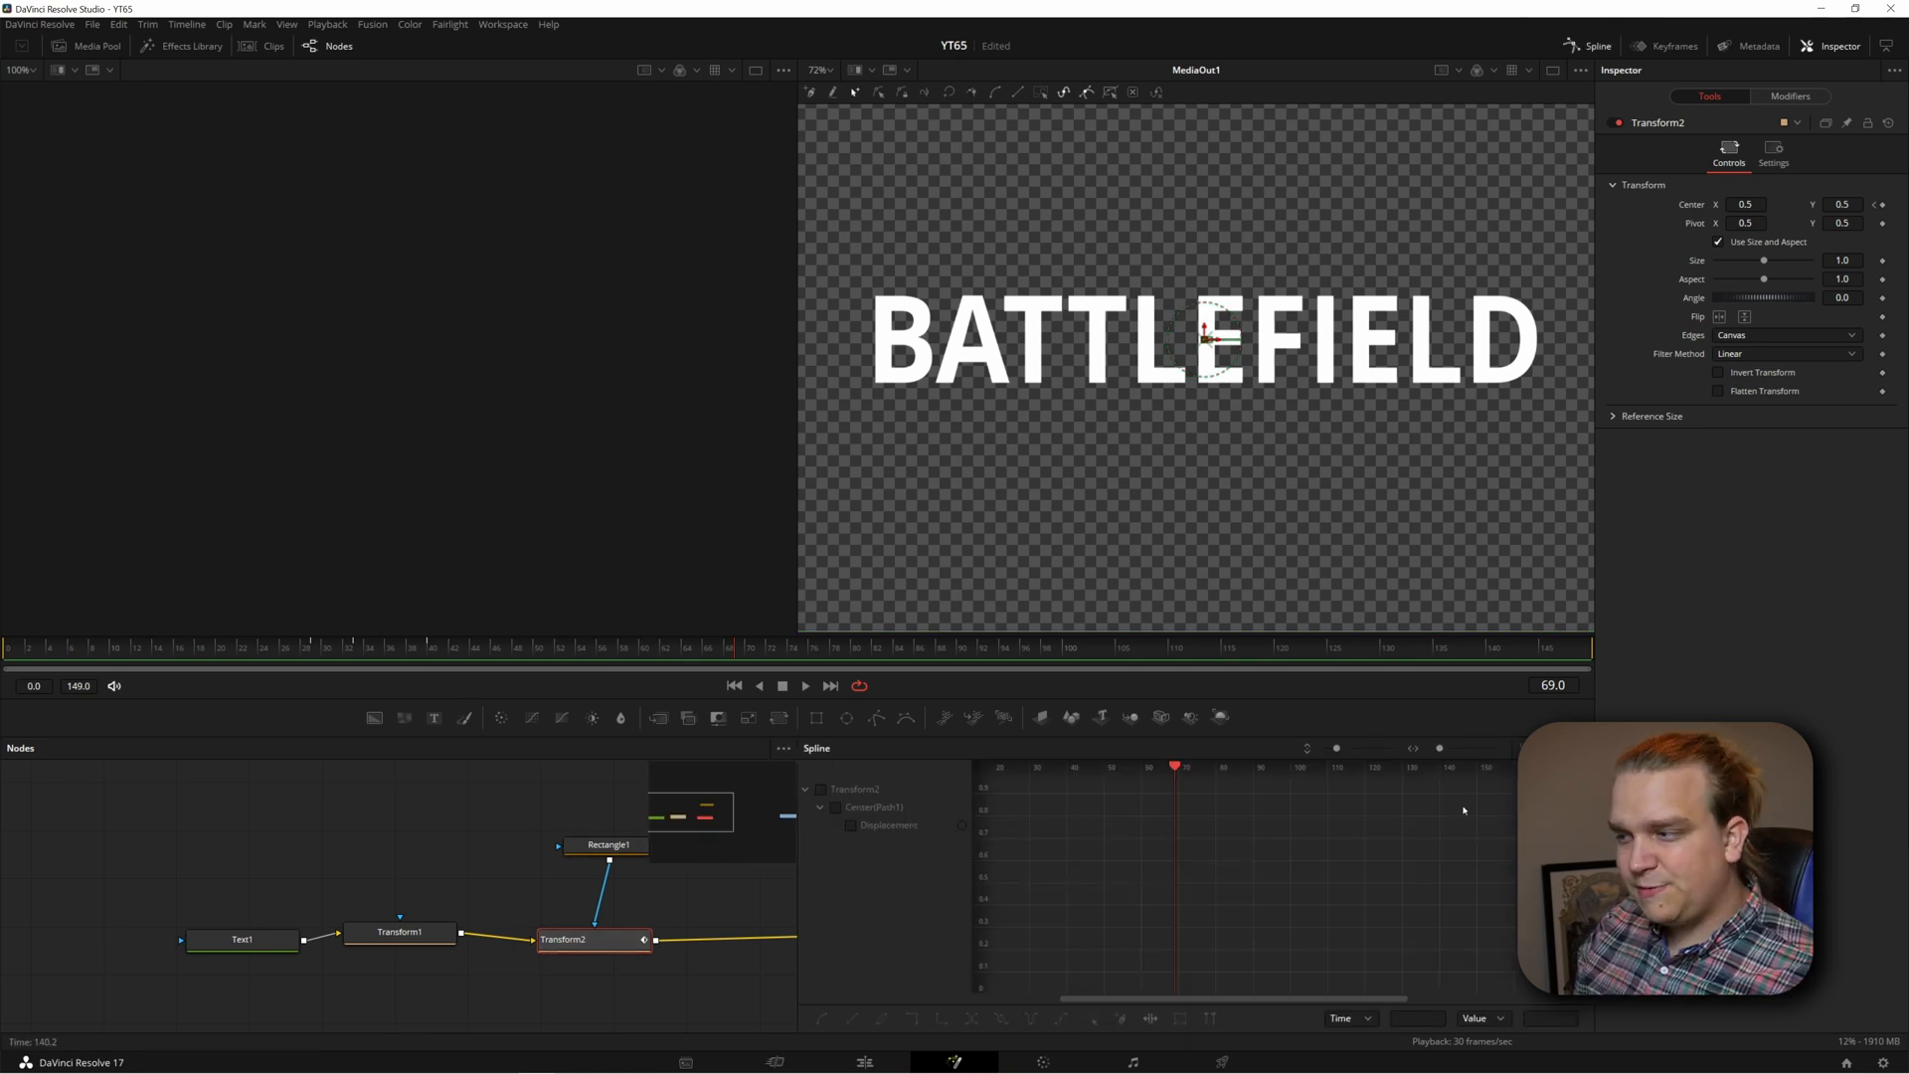
{"action": "right_click", "coordinate": [1461, 809]}
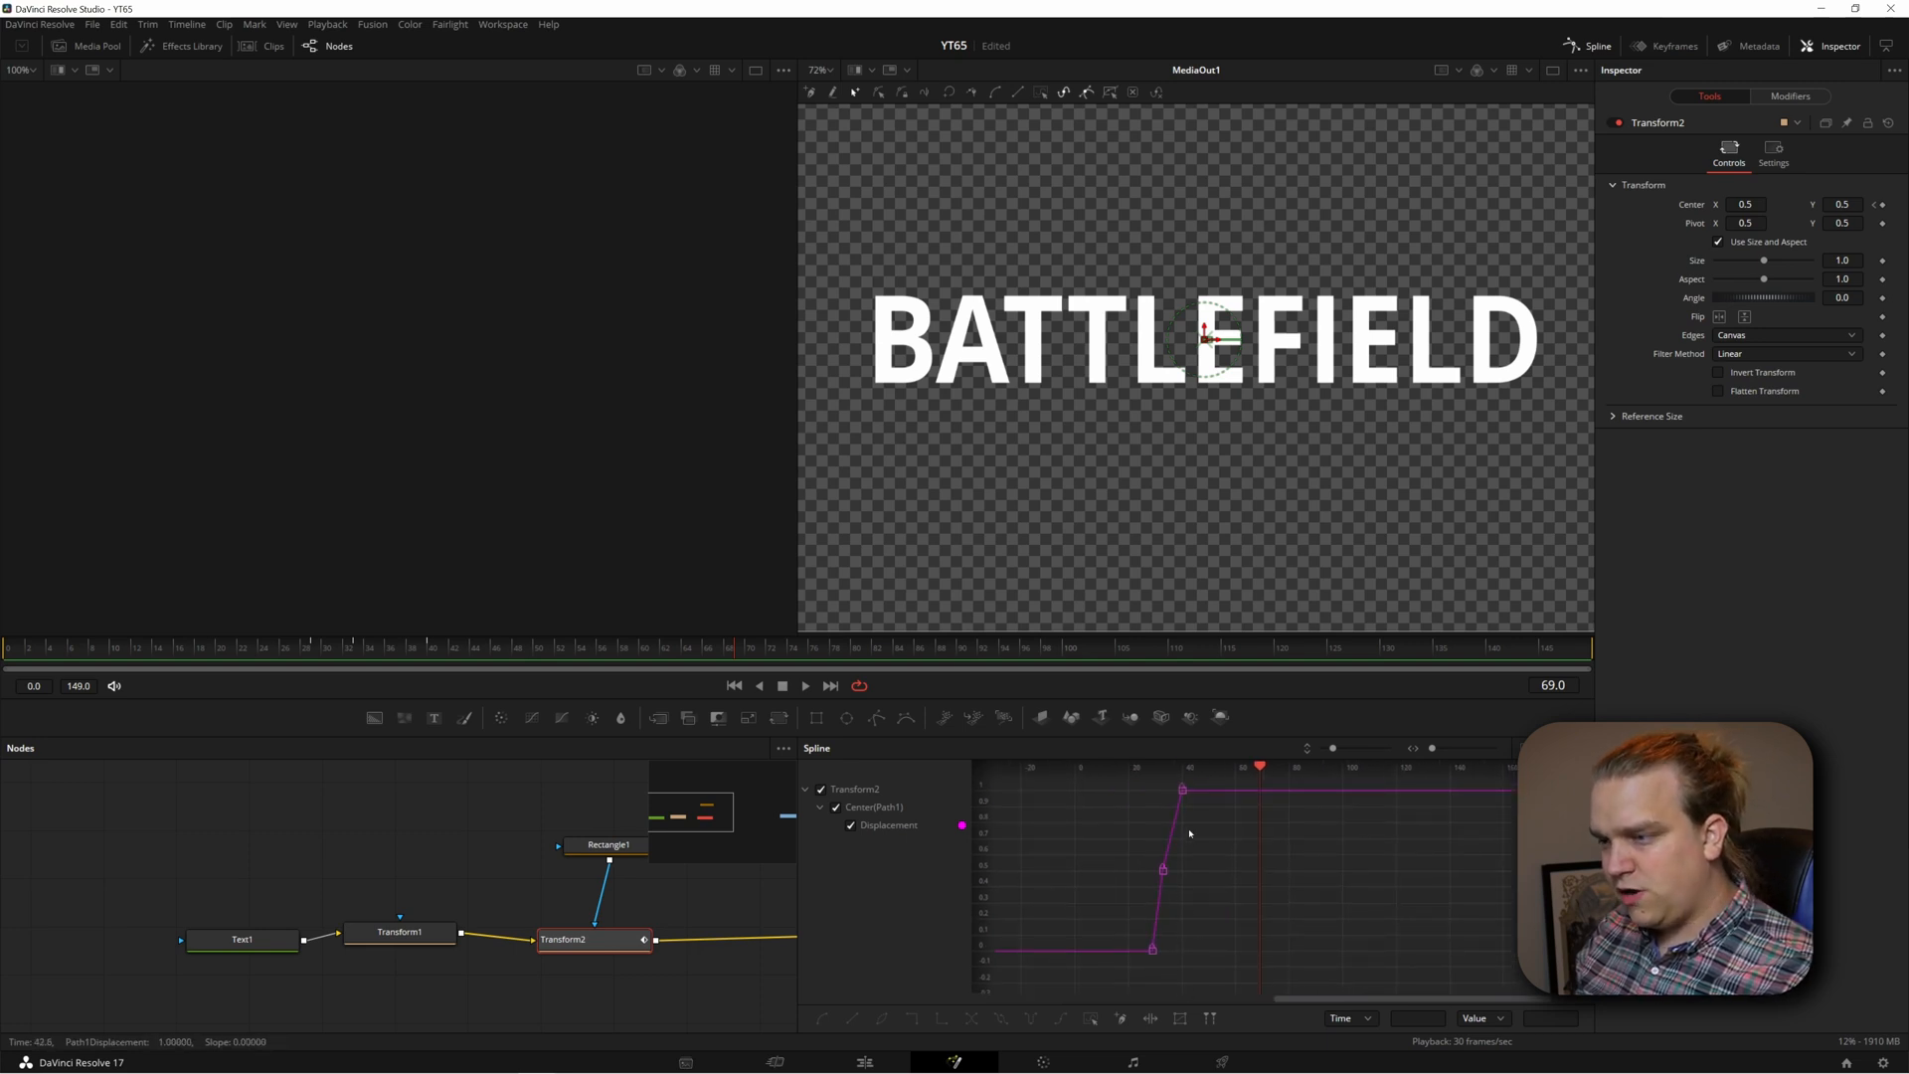
{"action": "mouse_move", "coordinate": [1188, 939]}
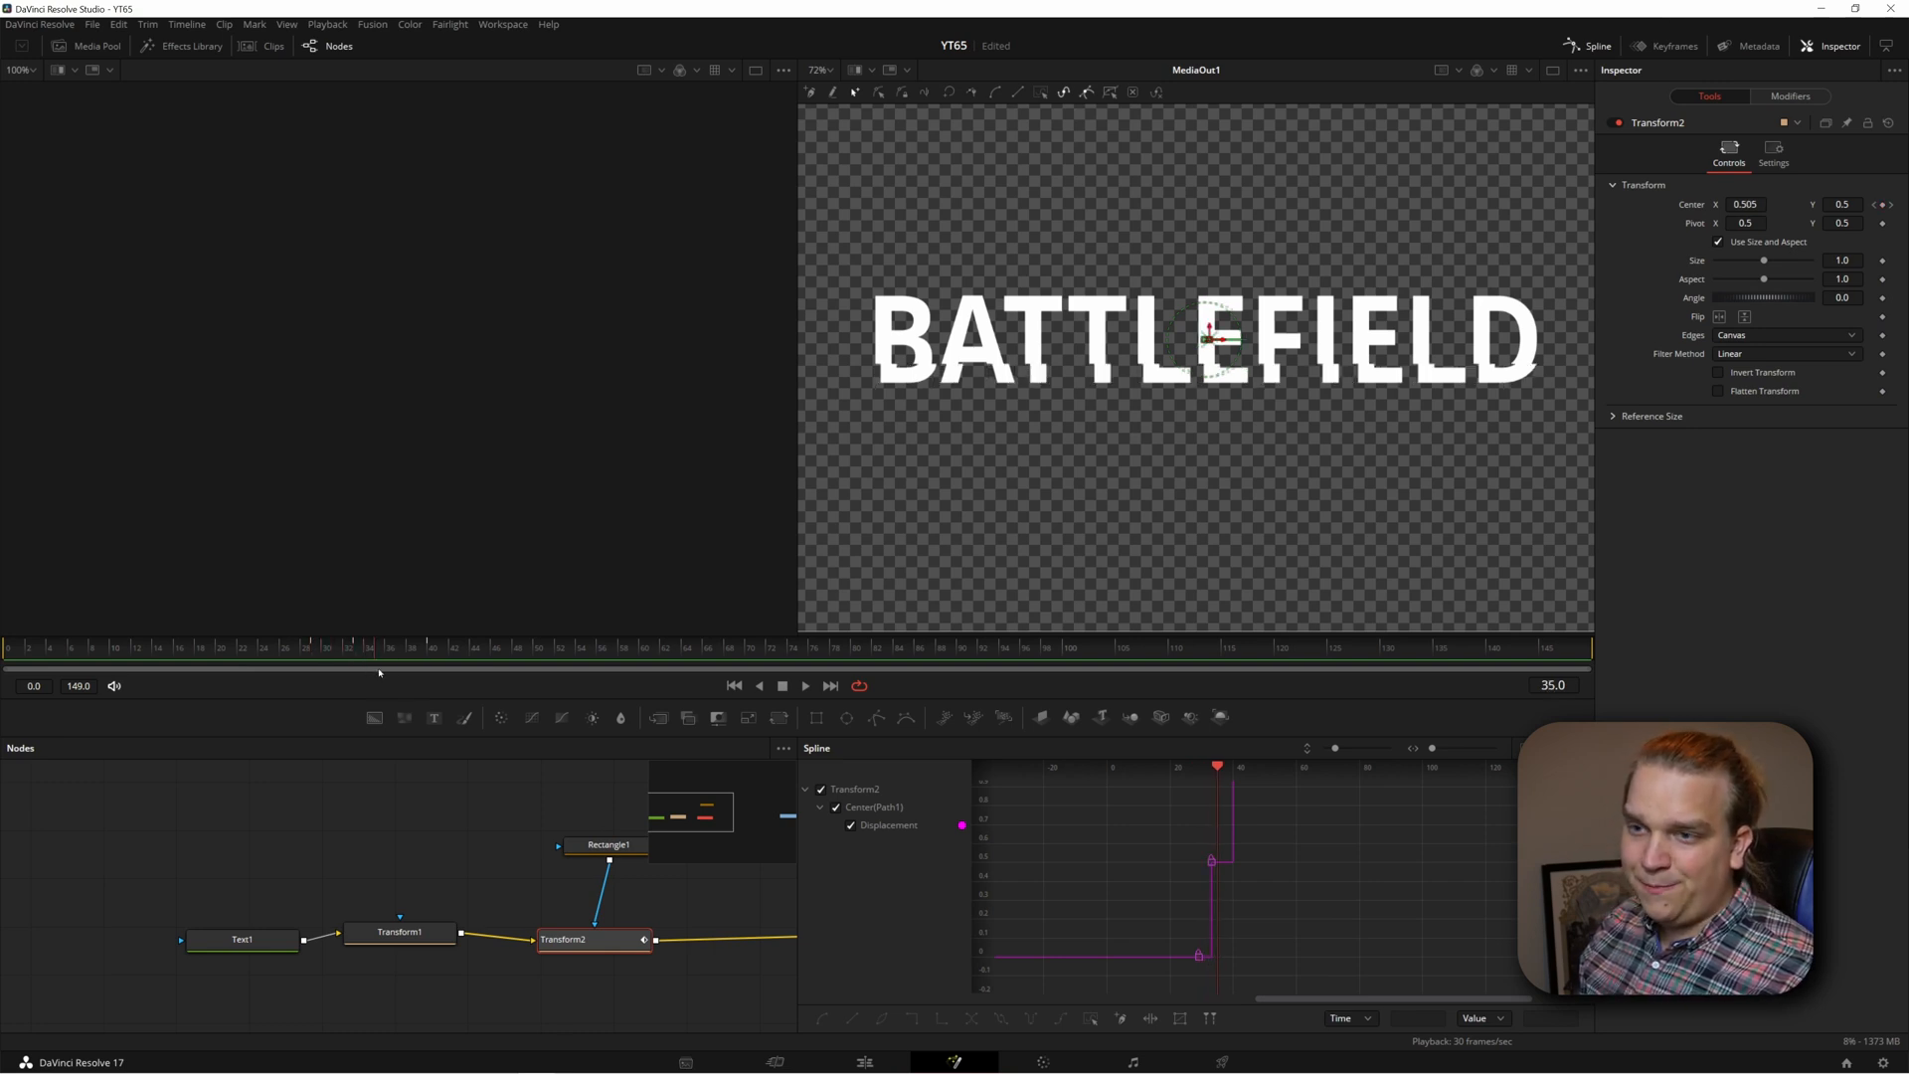
- Add more stepped Center keyframes on Transform2 later in the timeline
{"action": "left_click", "coordinate": [348, 646]}
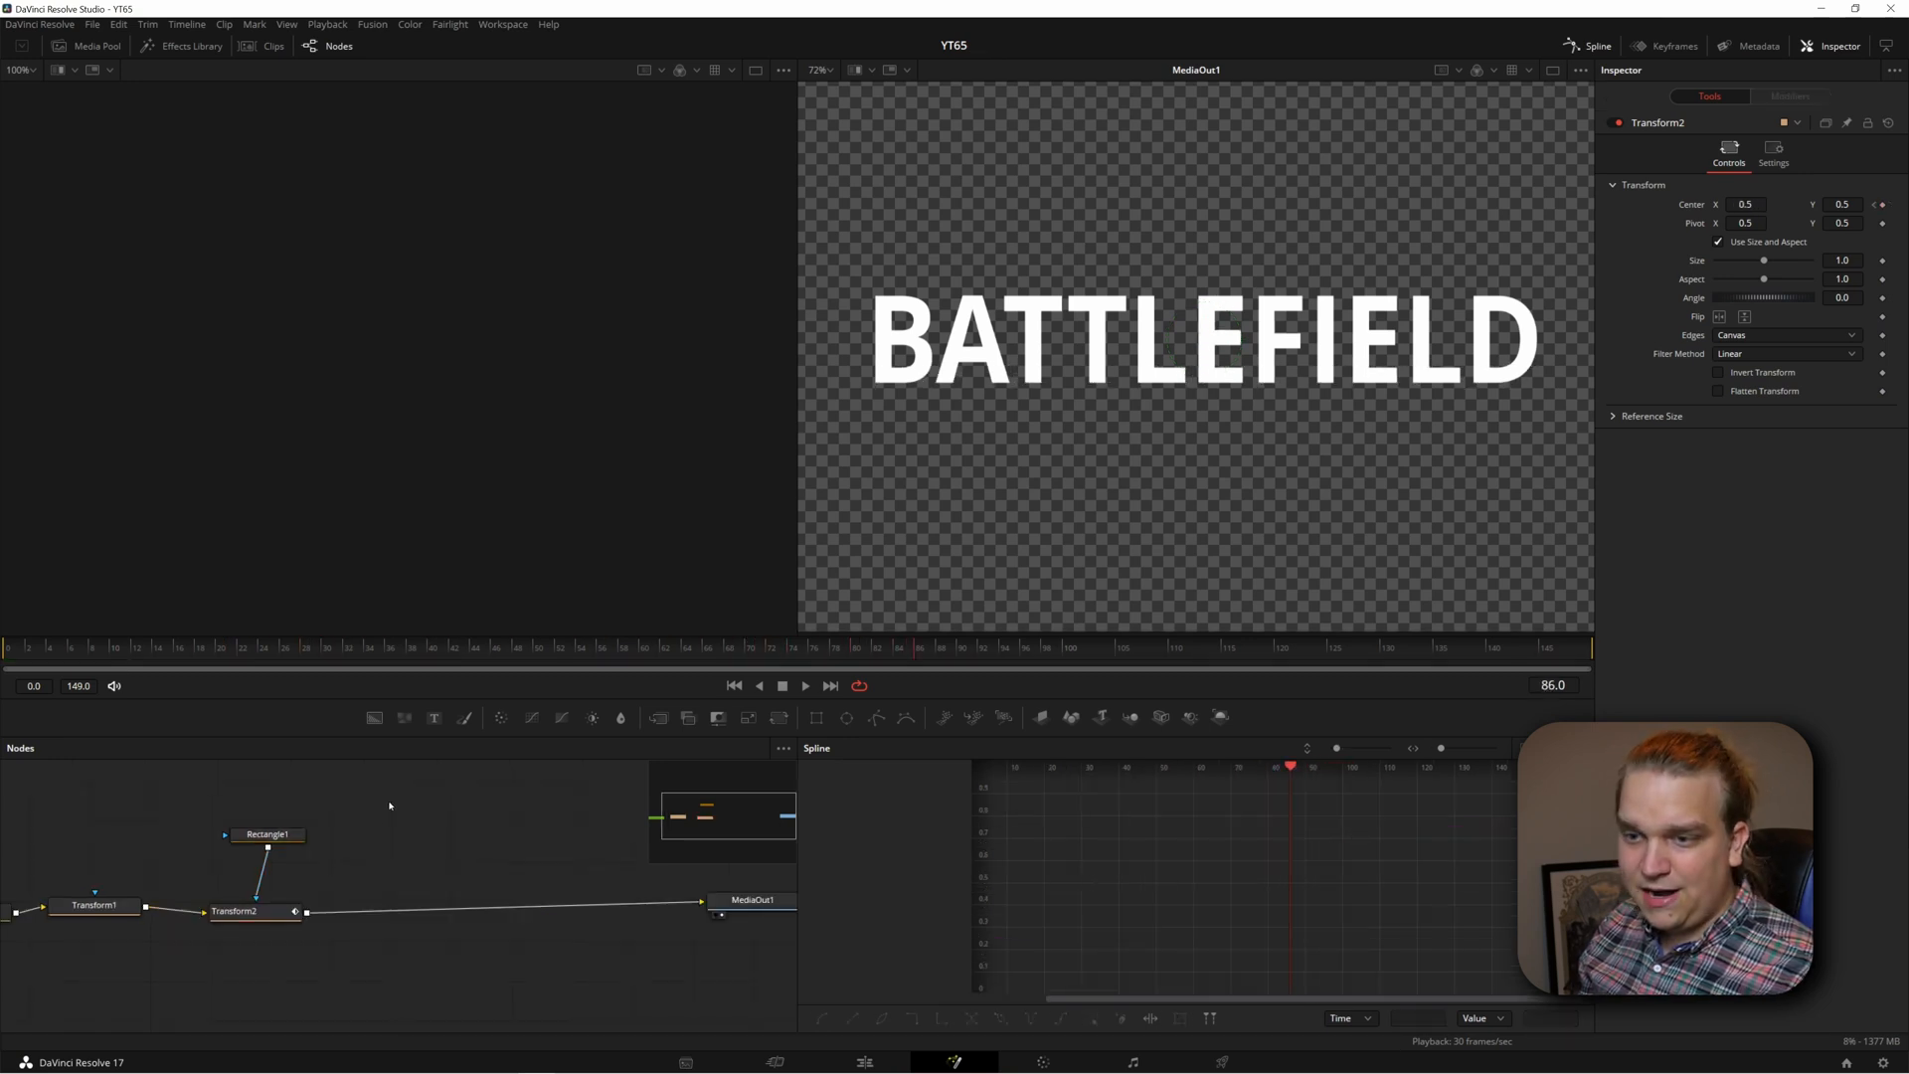
- Paste a copy of Transform2 and Rectangle1, and drag Rectangle1_1 up over BATTLEFIELD's top half
{"action": "left_click", "coordinate": [235, 911]}
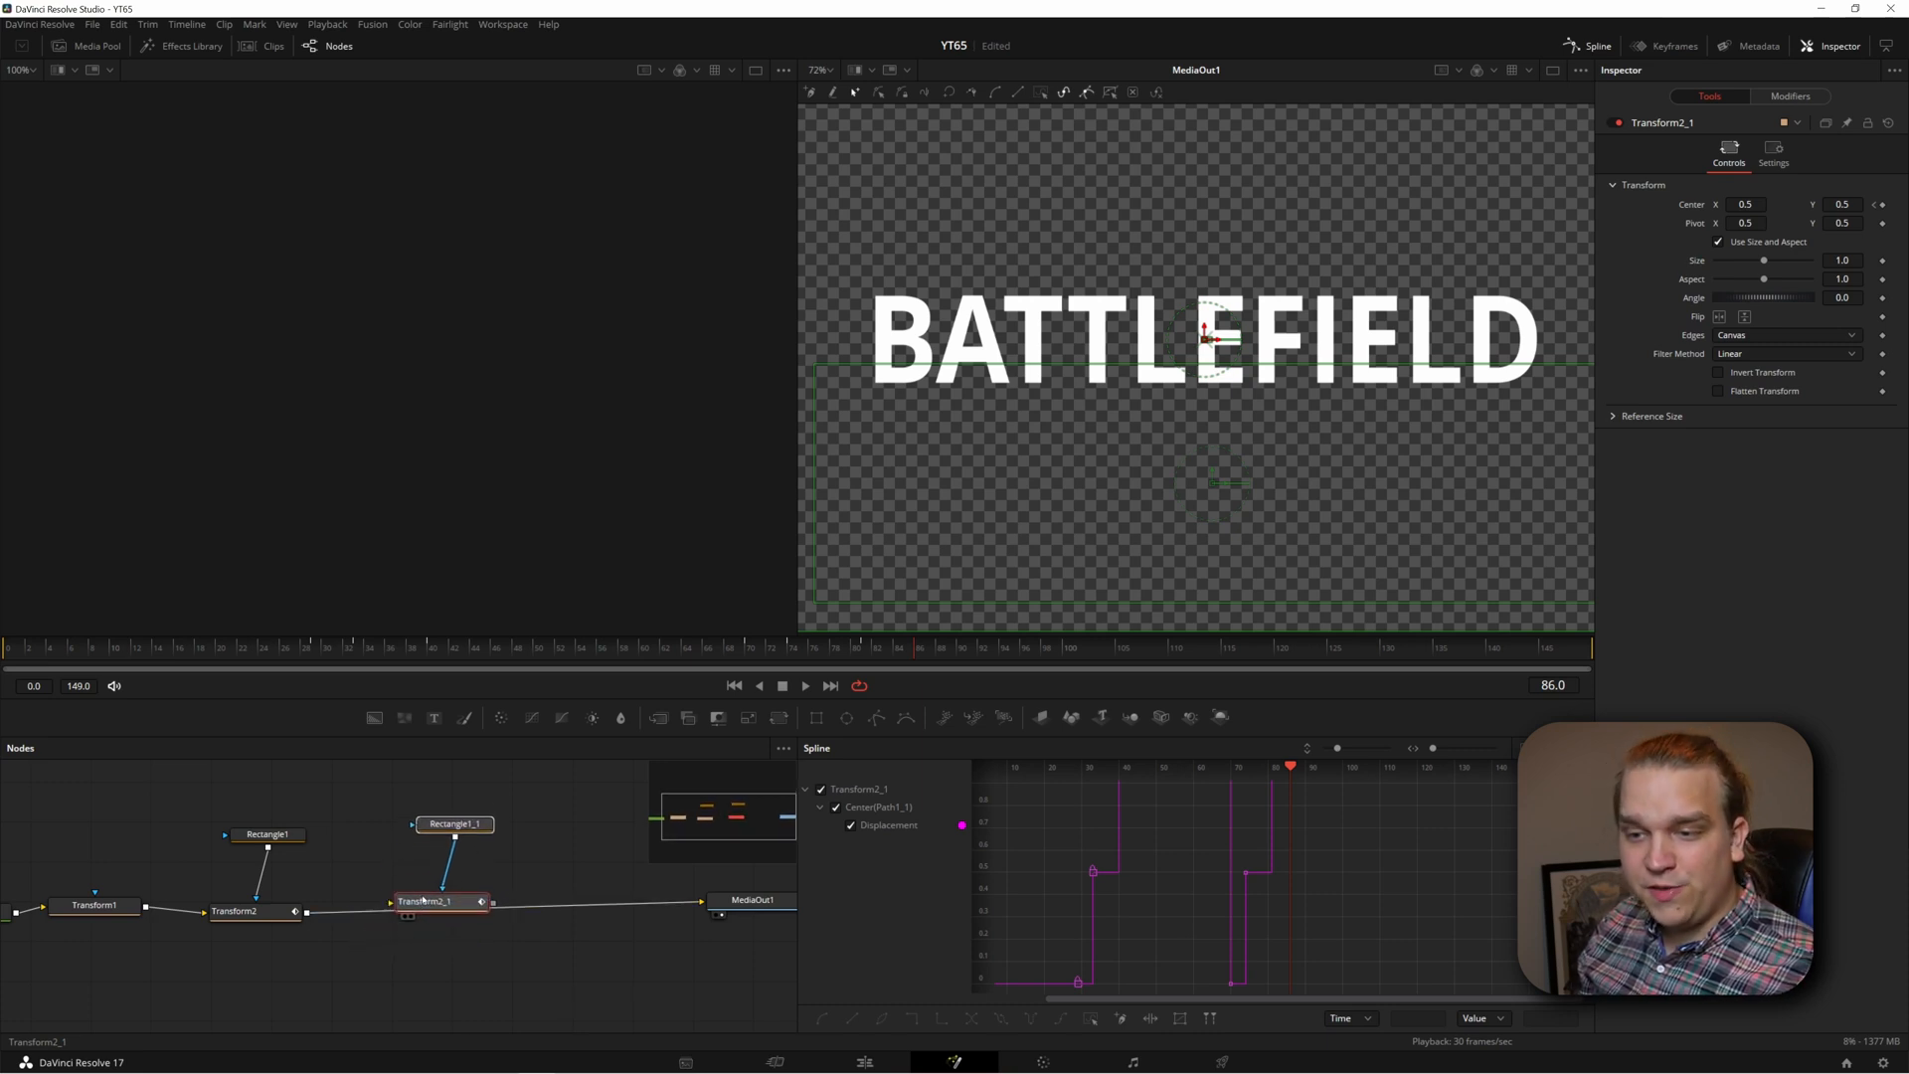
{"action": "left_click", "coordinate": [425, 908]}
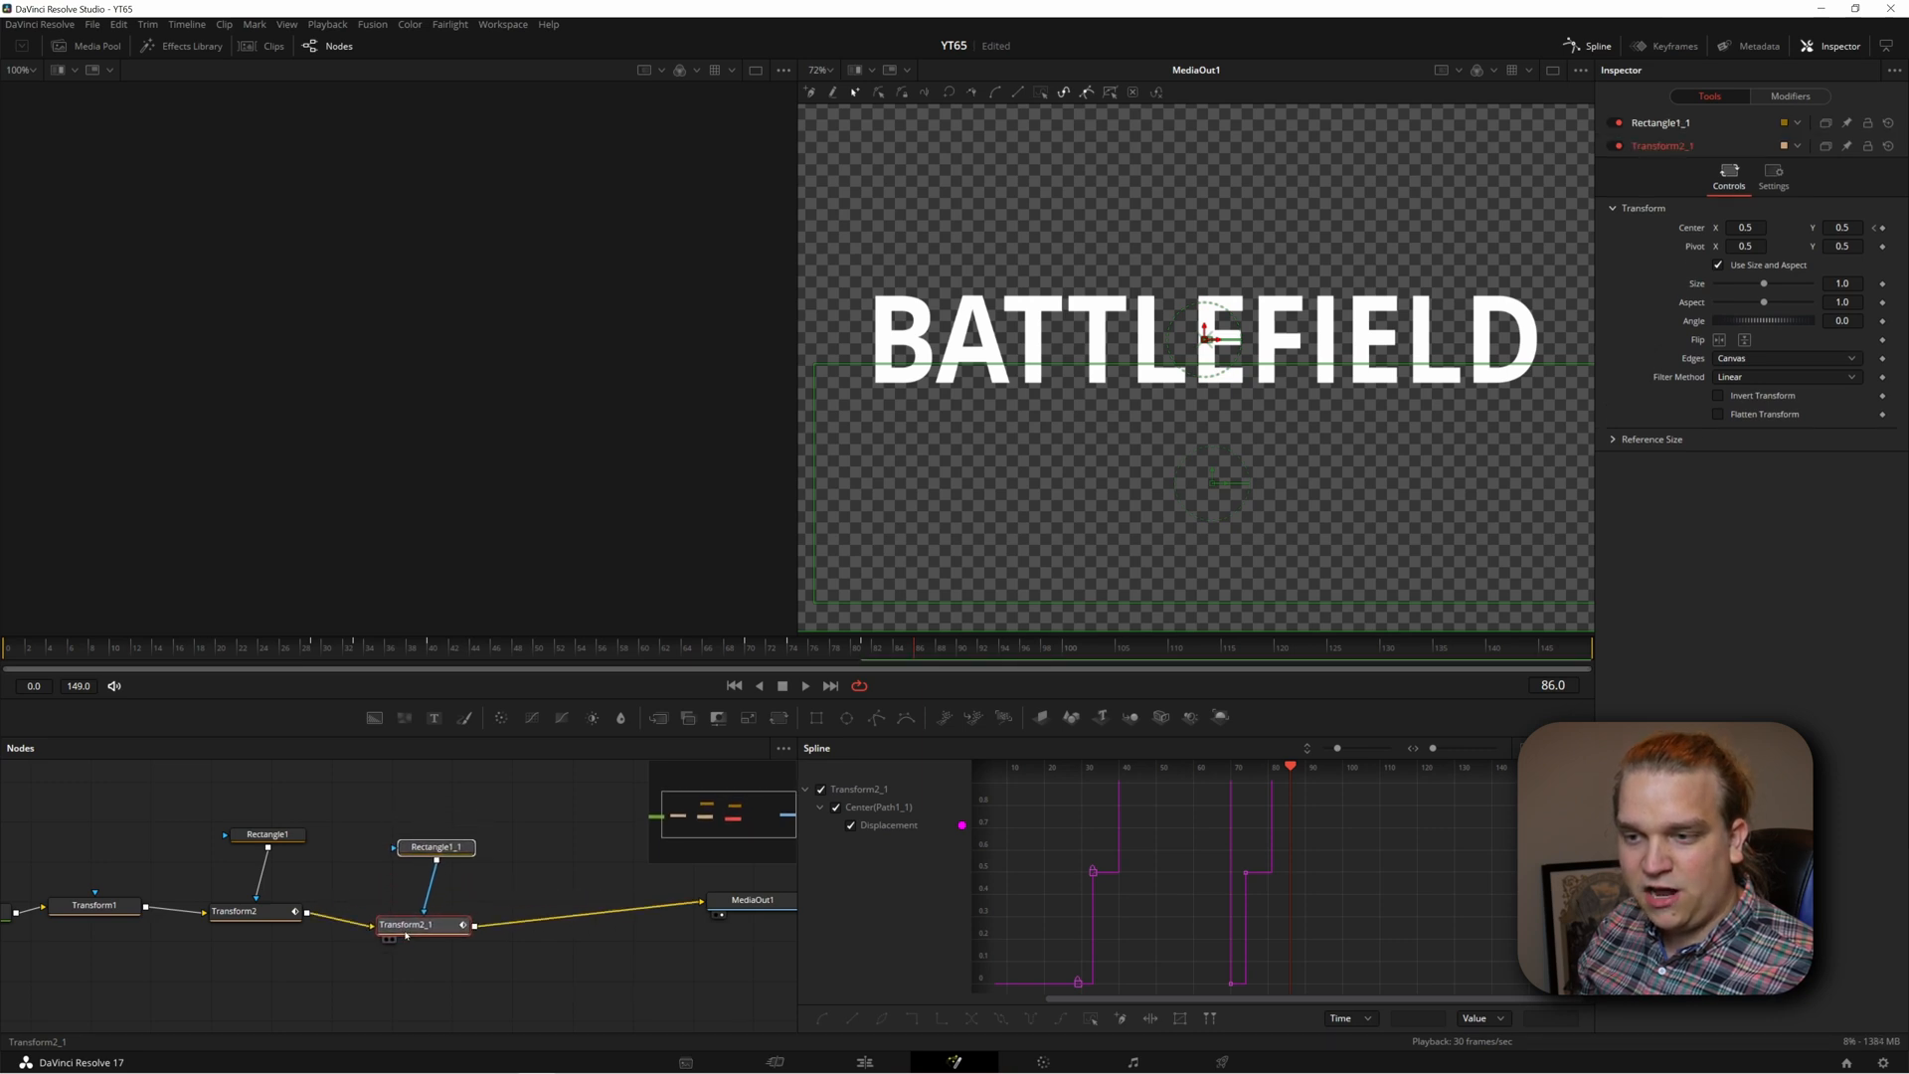
{"action": "left_click", "coordinate": [435, 831]}
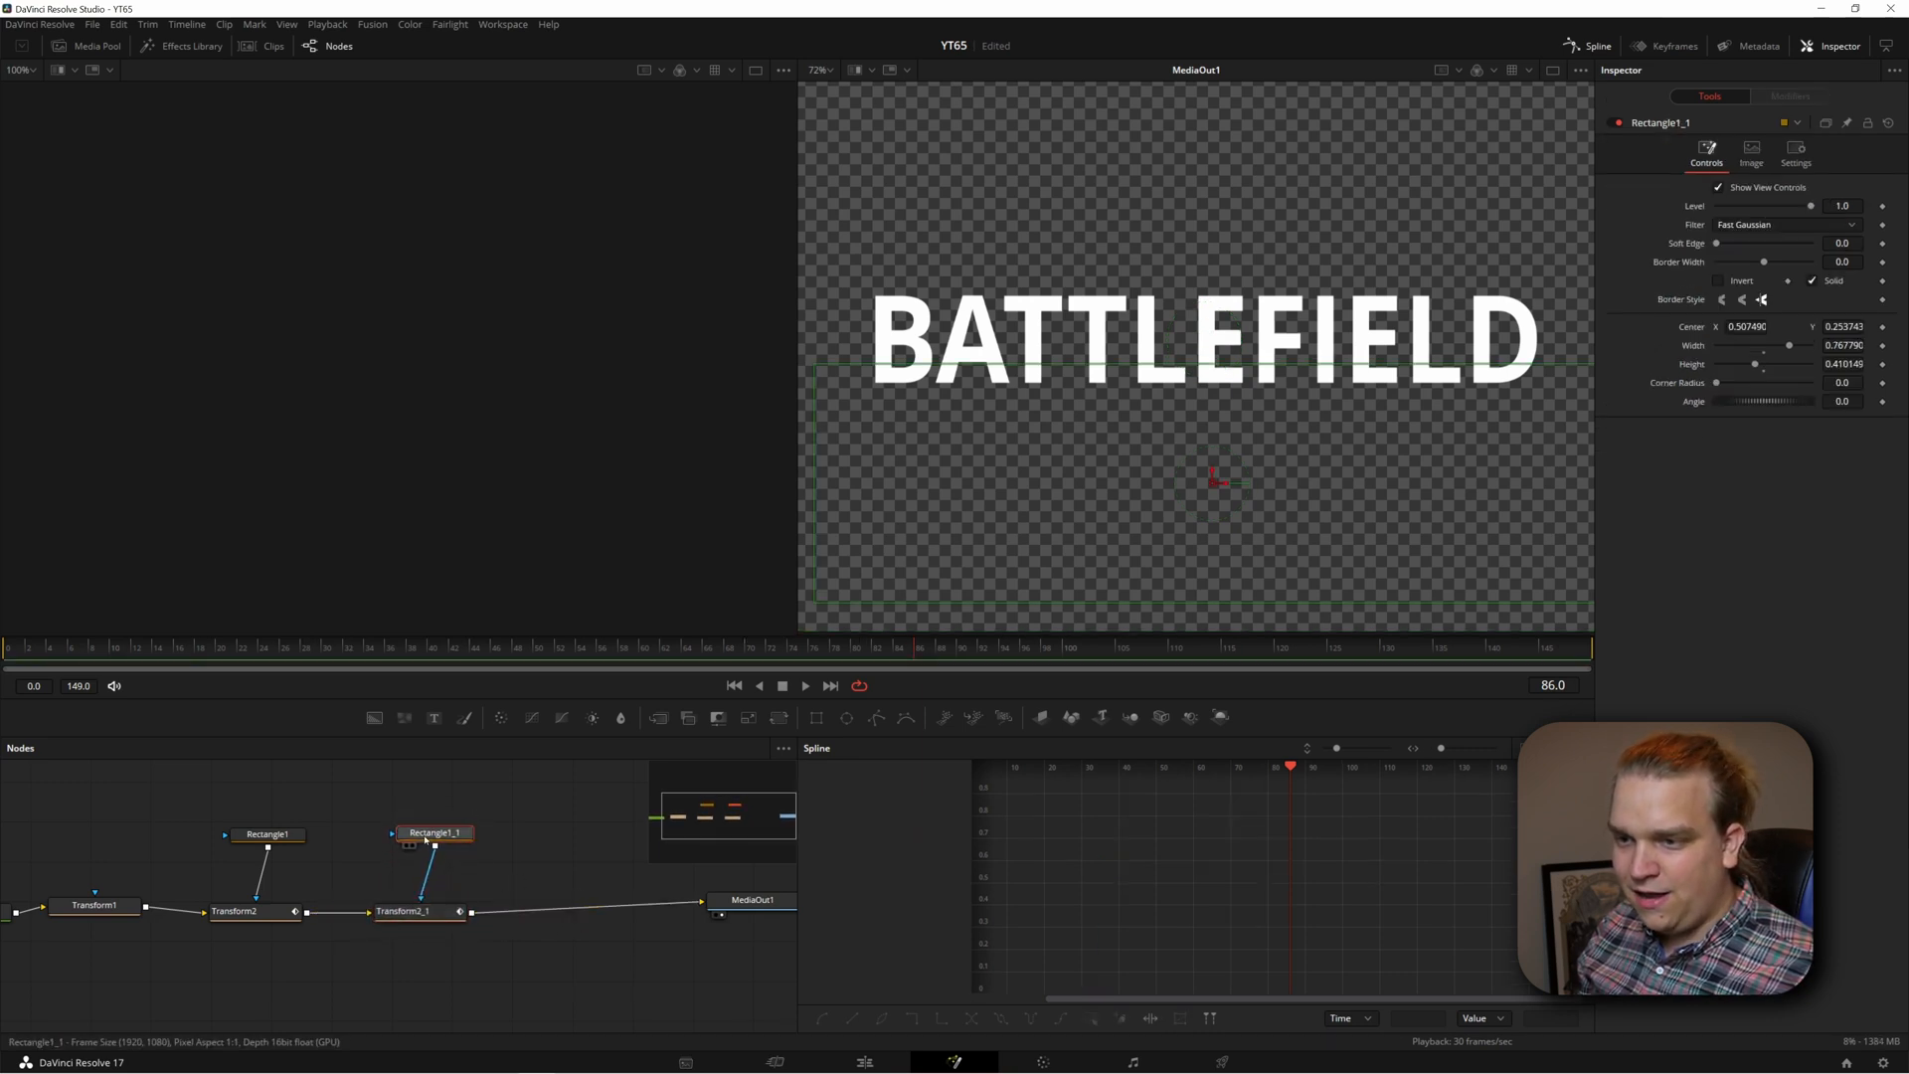
{"action": "left_click_drag", "start_coordinate": [1217, 478], "coordinate": [1209, 224]}
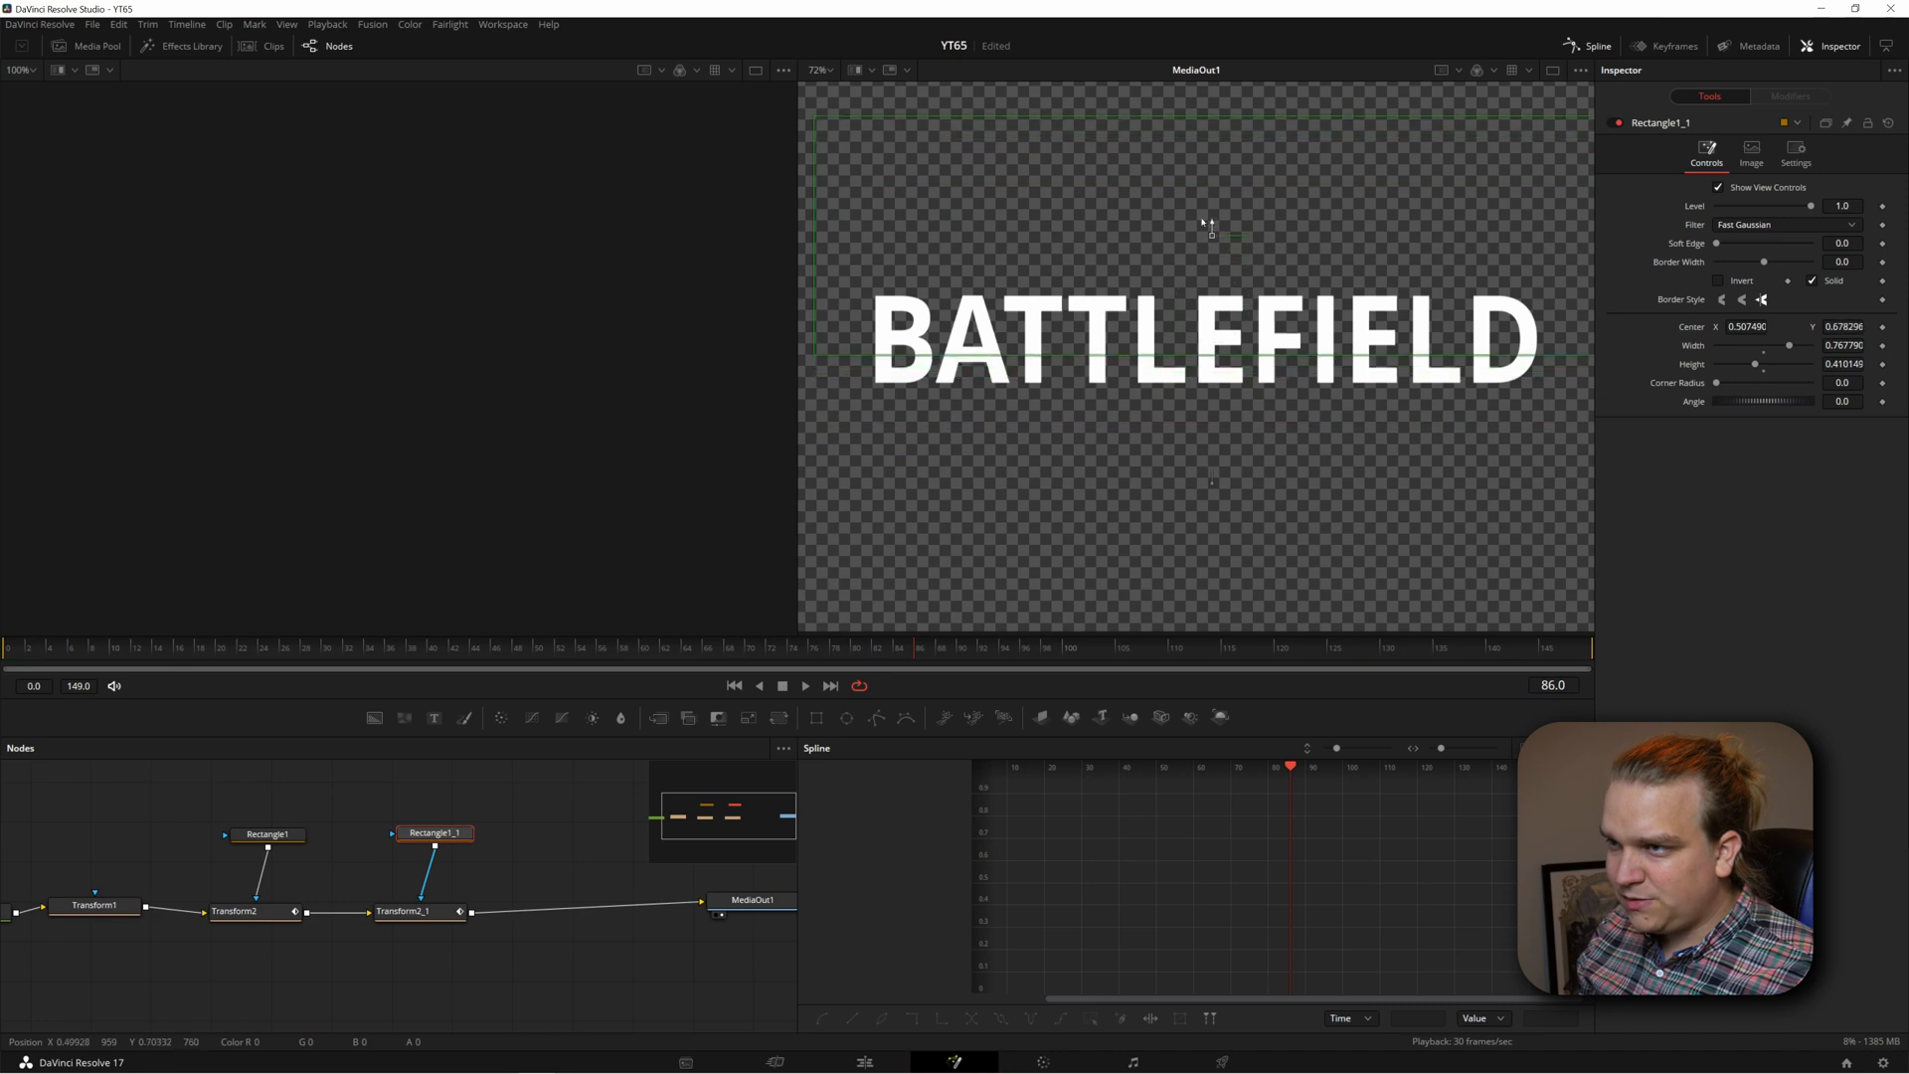
{"action": "left_click_drag", "start_coordinate": [1211, 223], "coordinate": [1211, 189]}
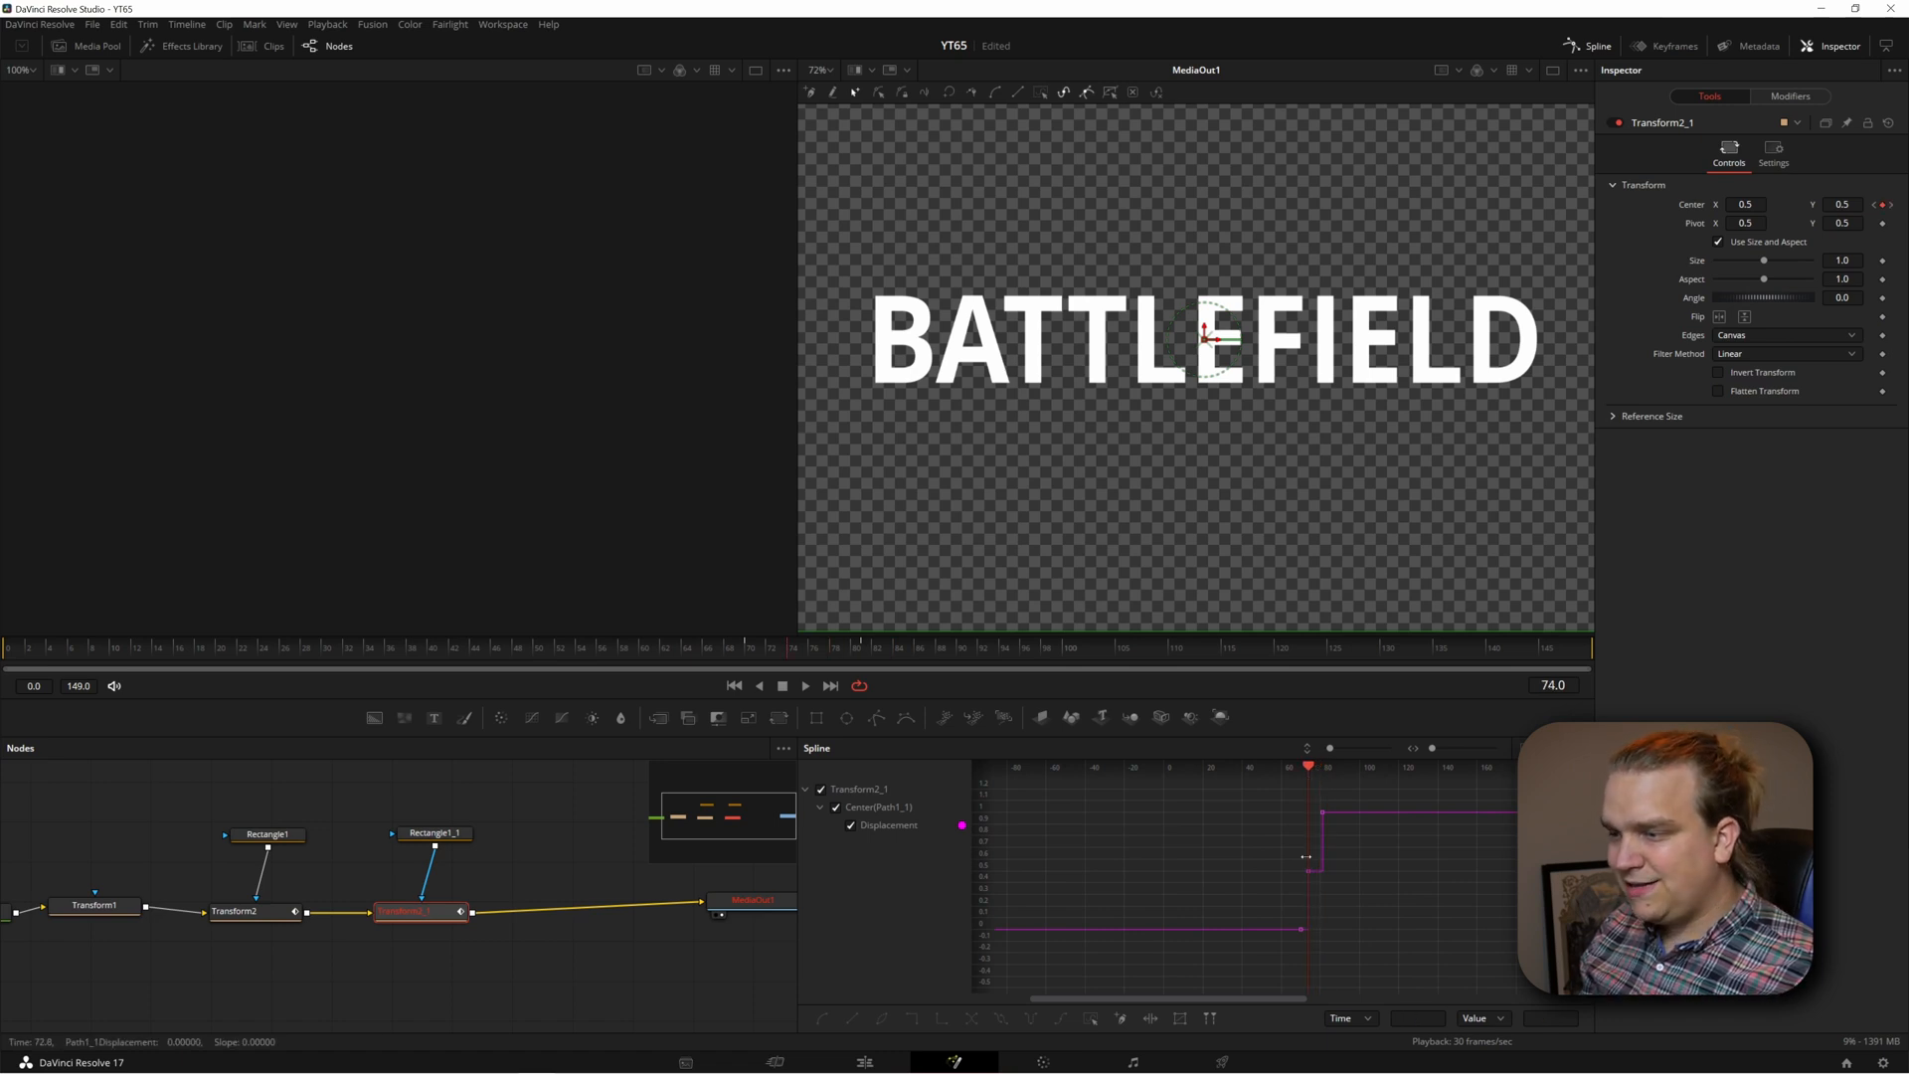
{"action": "left_click", "coordinate": [235, 910]}
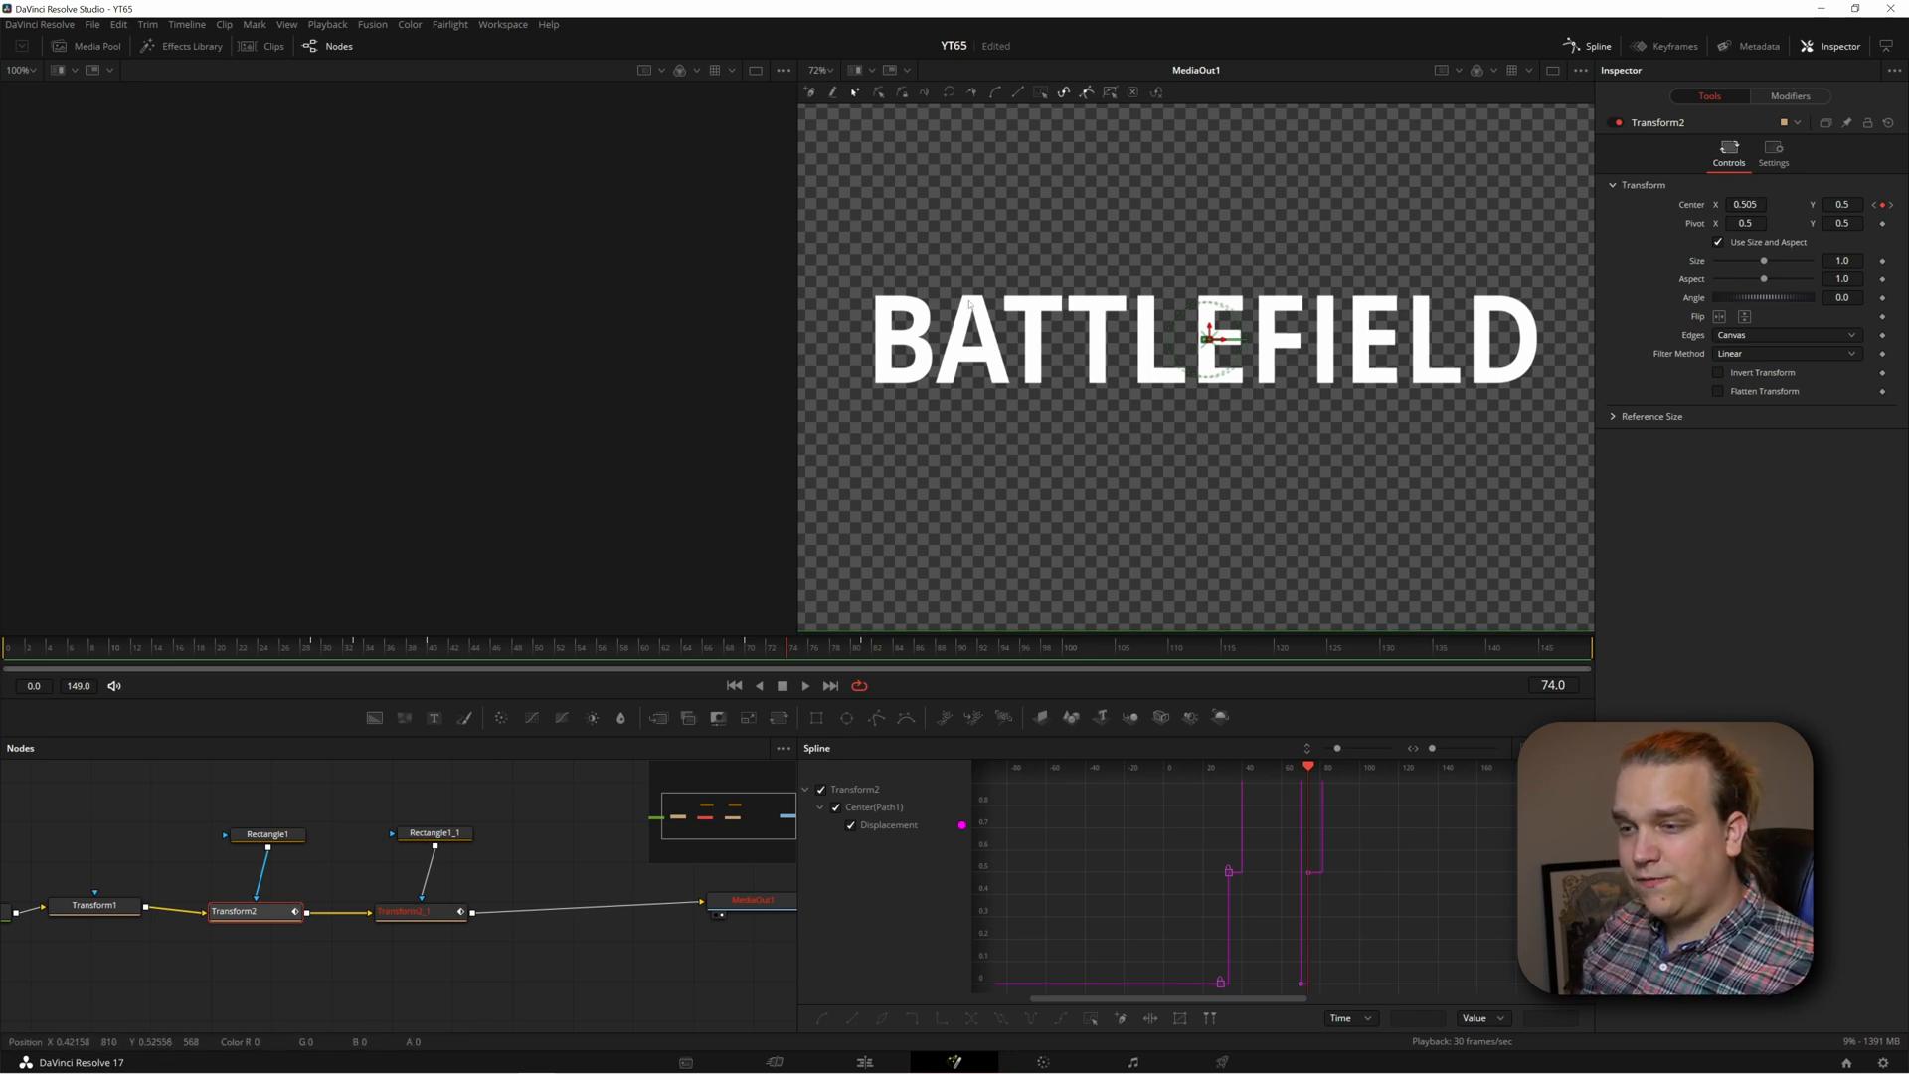
{"action": "left_click", "coordinate": [409, 911]}
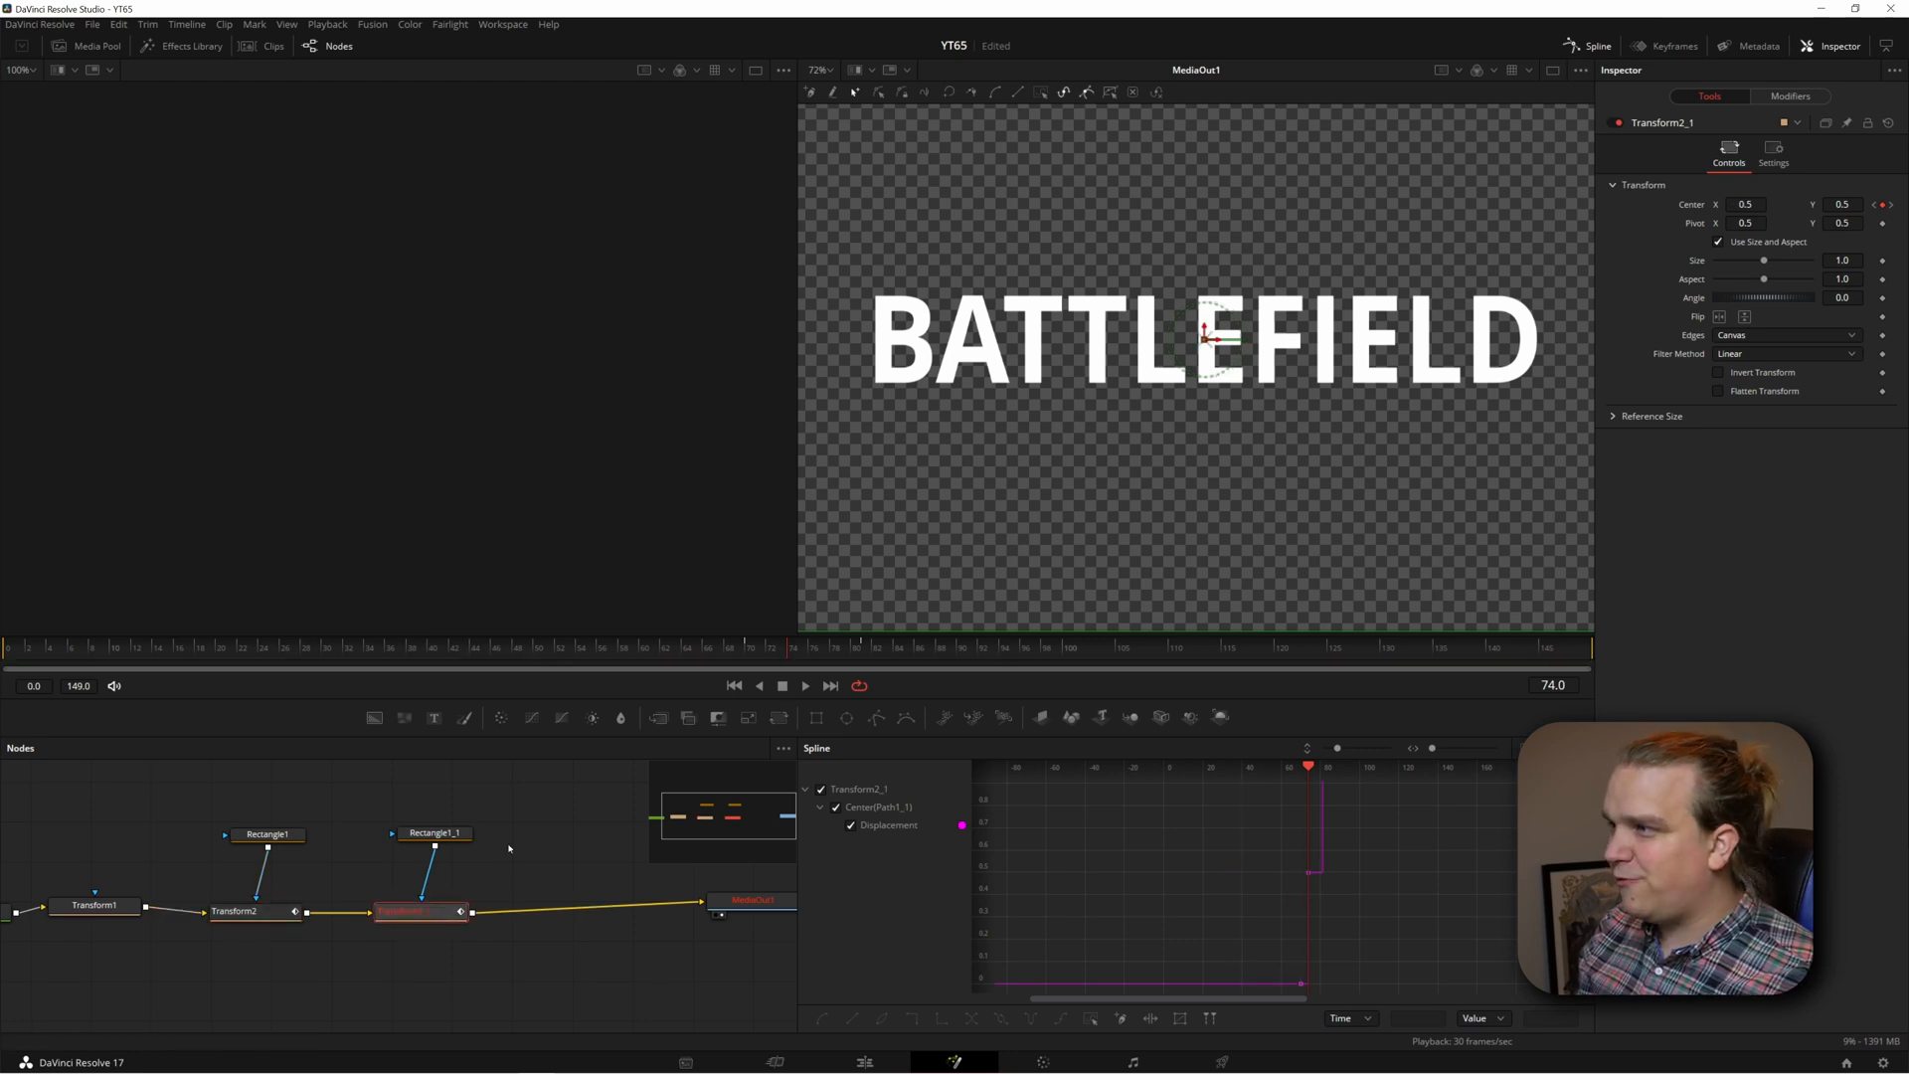
{"action": "left_click", "coordinate": [1745, 203]}
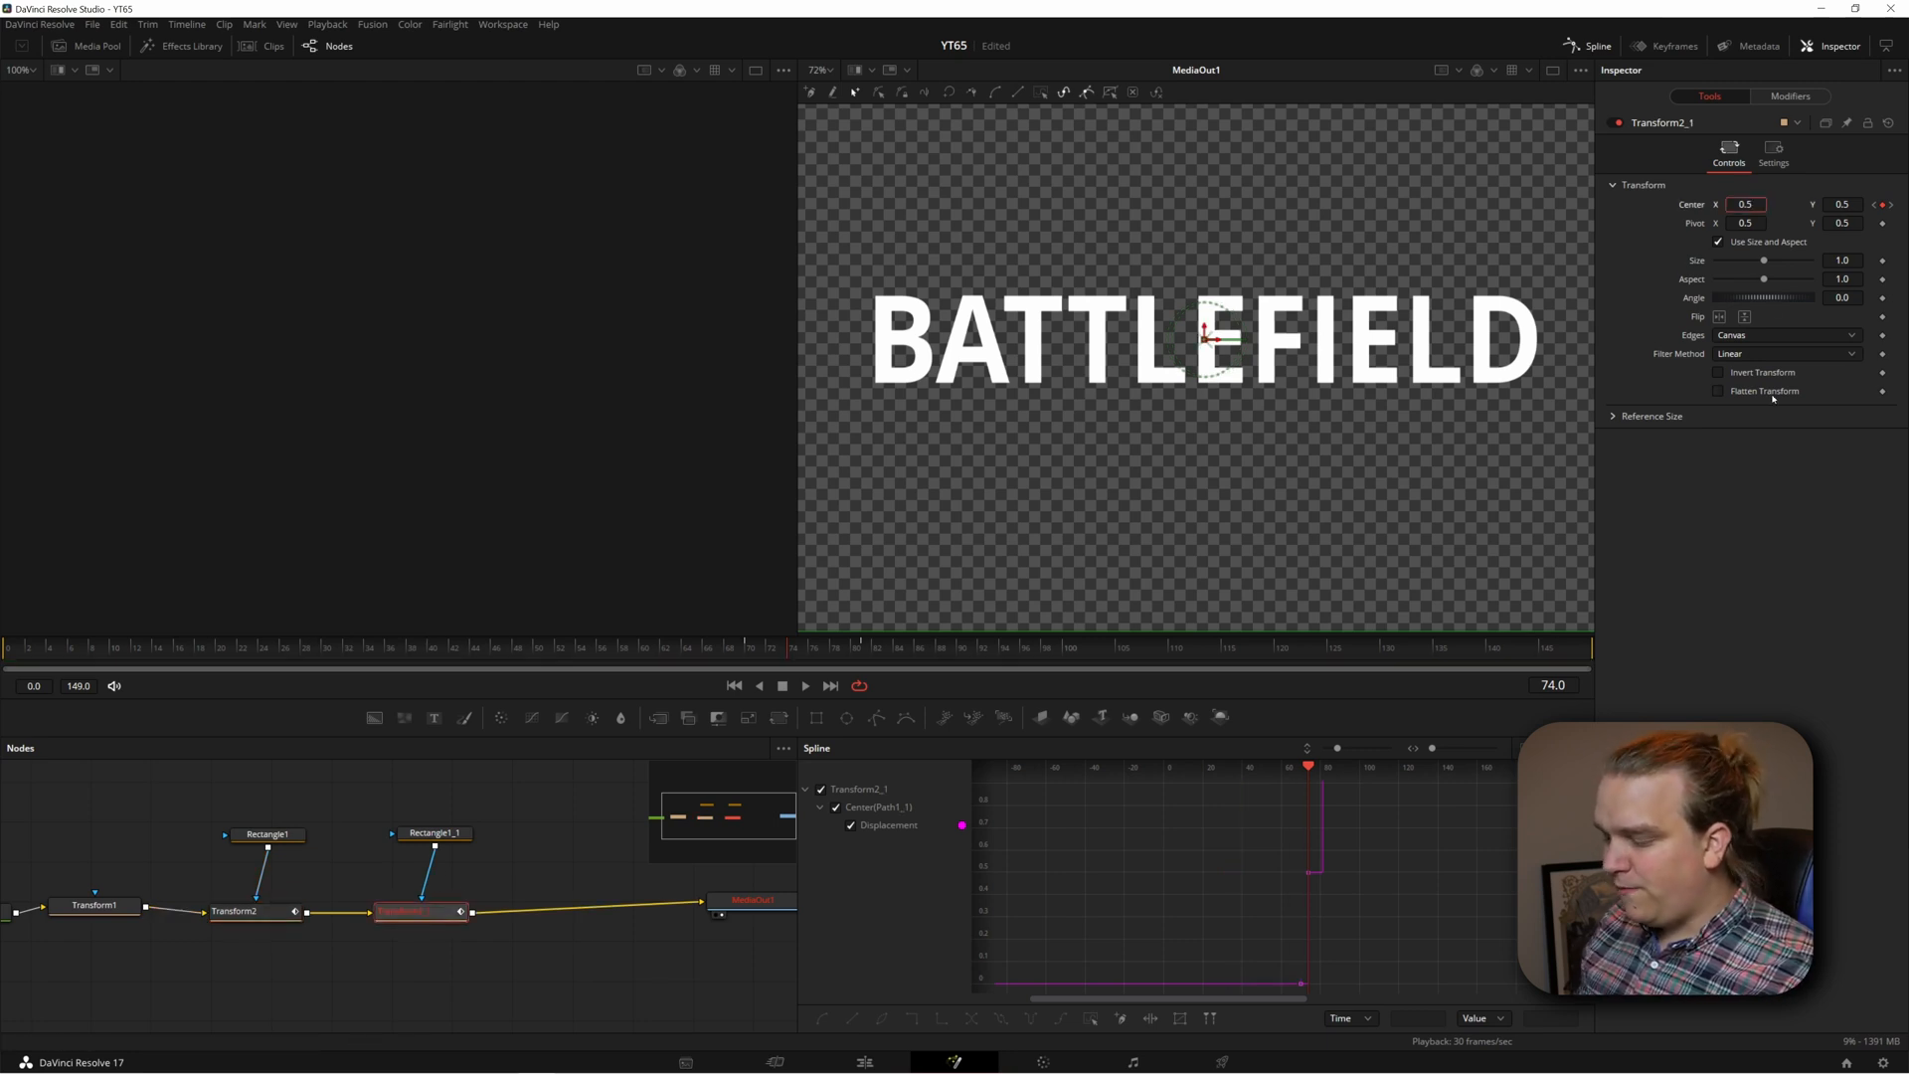